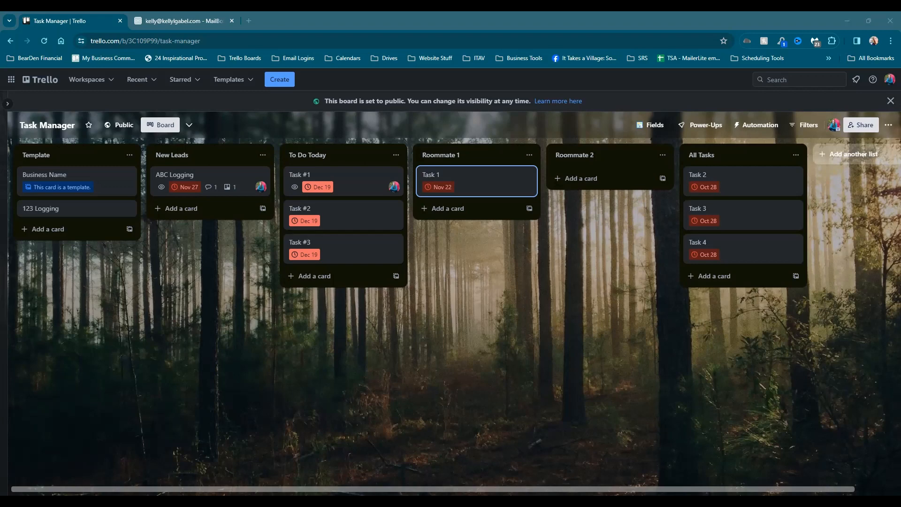
mouse_move(355, 157)
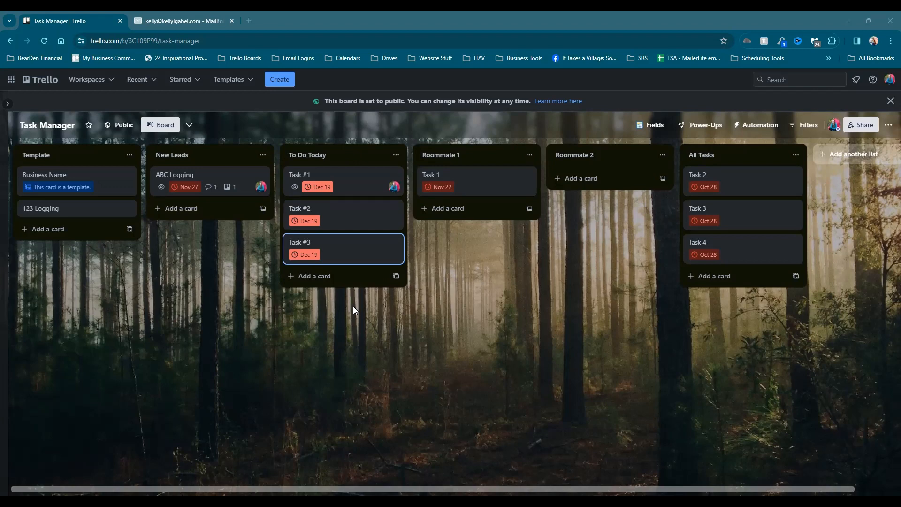
mouse_move(356, 256)
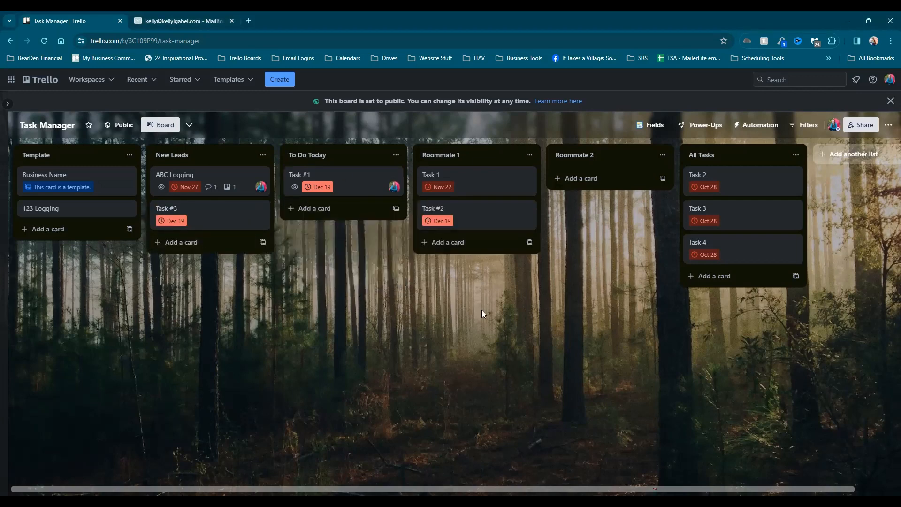
mouse_move(486, 313)
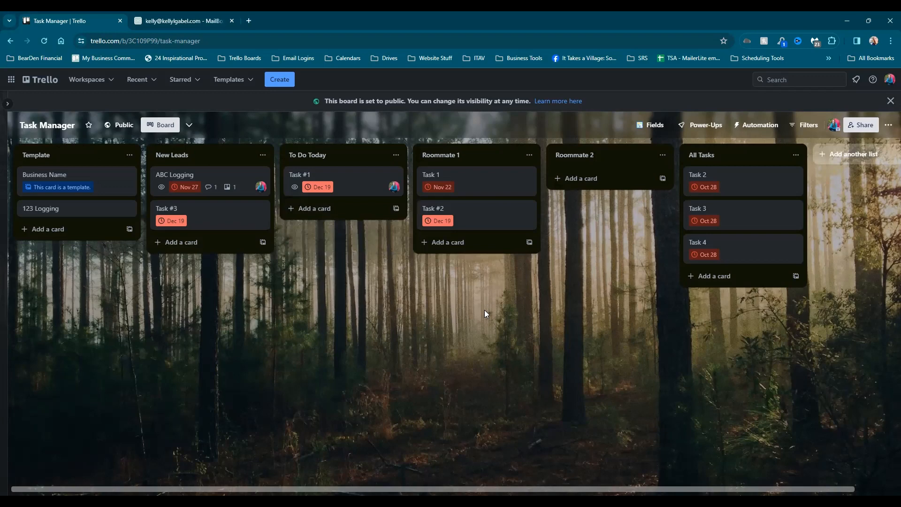
mouse_move(746, 141)
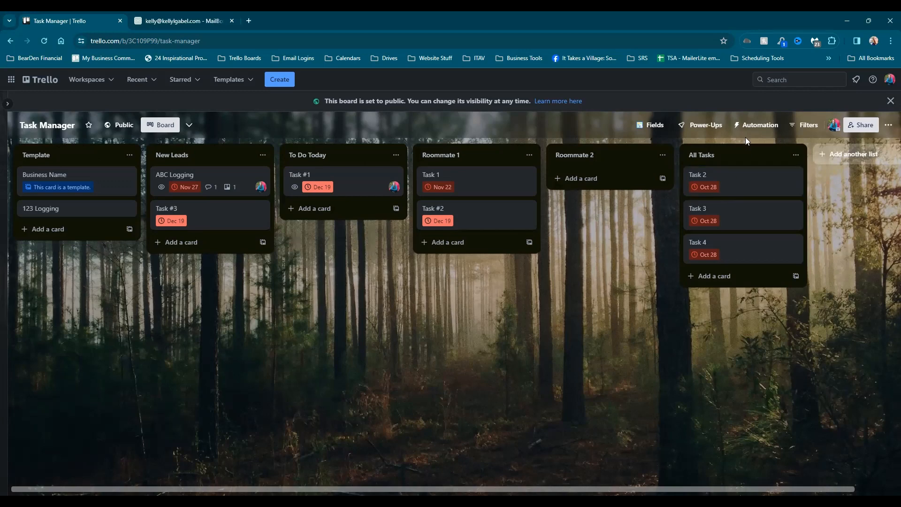
mouse_move(760, 124)
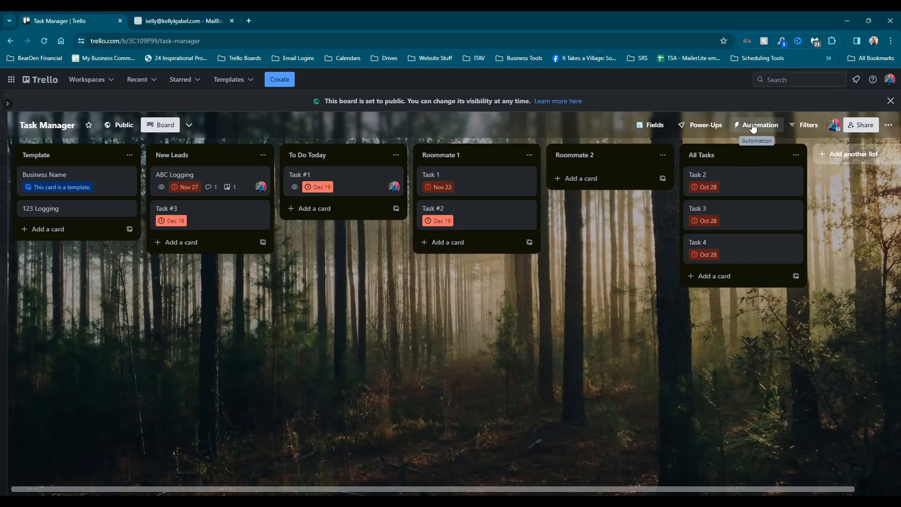
mouse_move(742, 129)
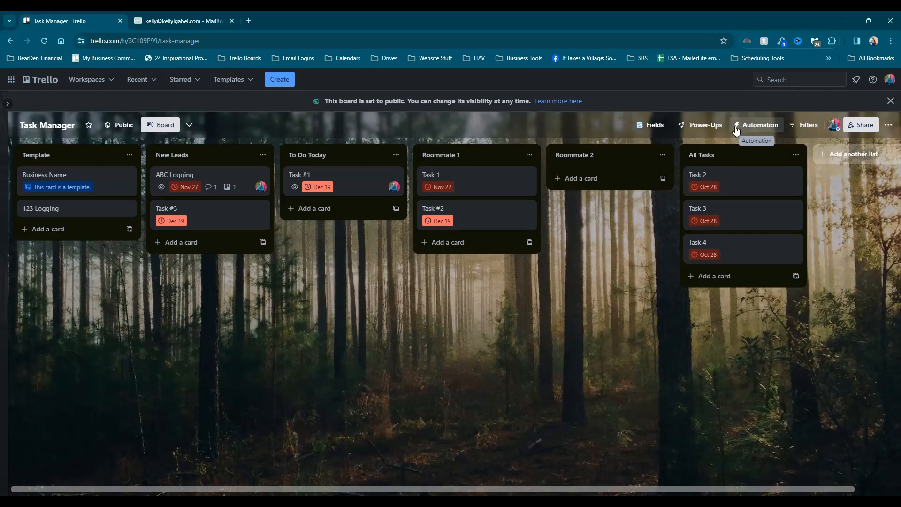
mouse_move(753, 125)
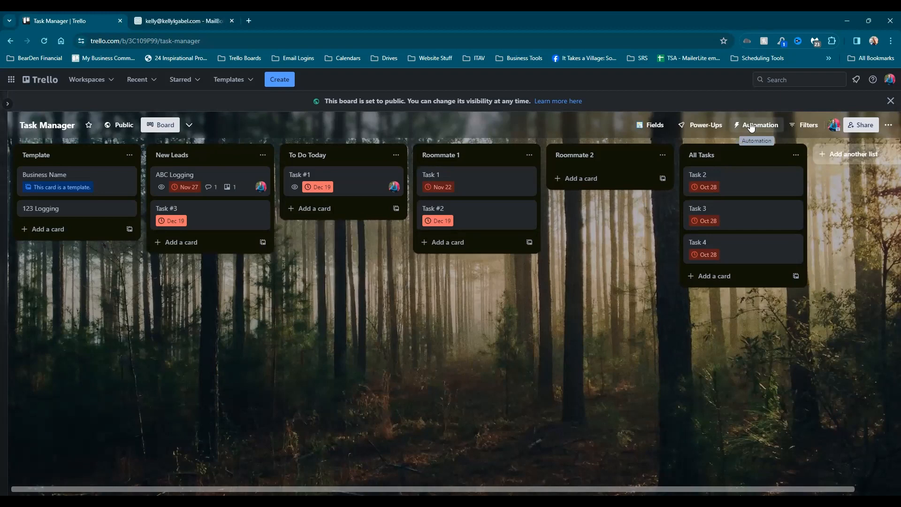
Open the board's Automation menu from the board header.
click(760, 125)
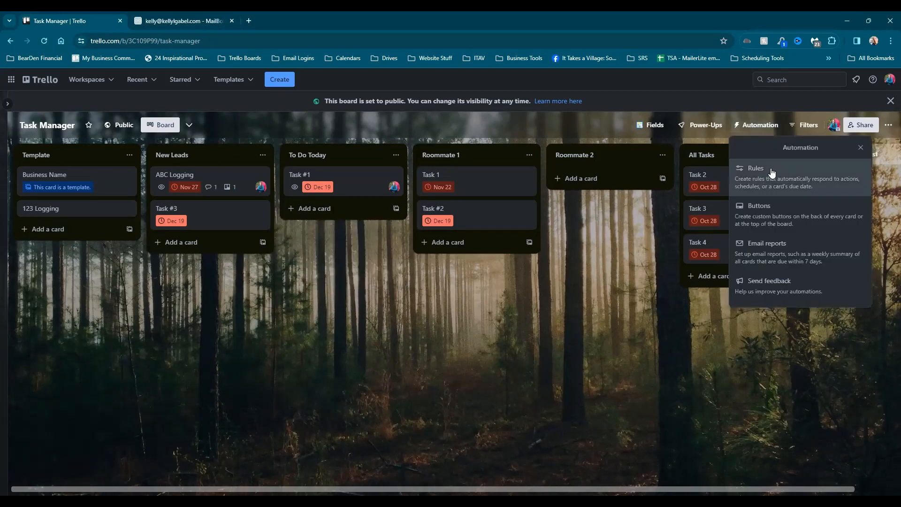
mouse_move(765, 250)
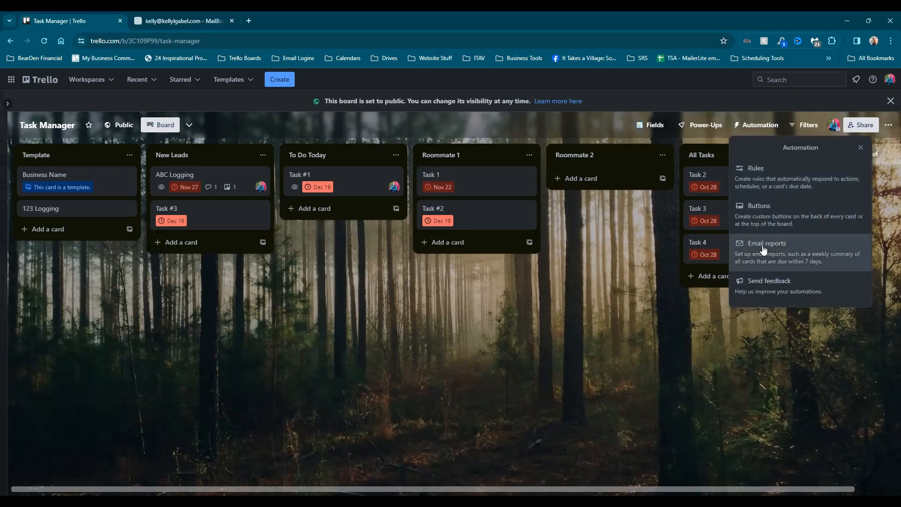
mouse_move(812, 246)
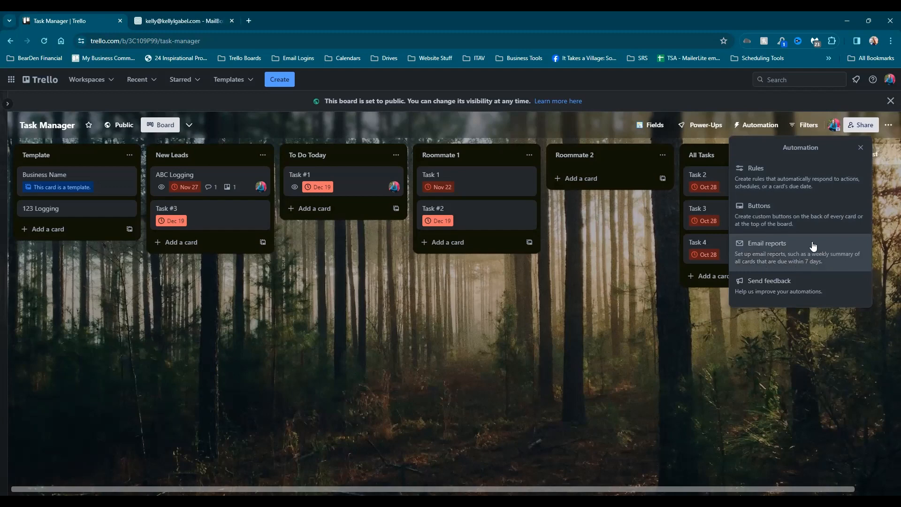
mouse_move(796, 264)
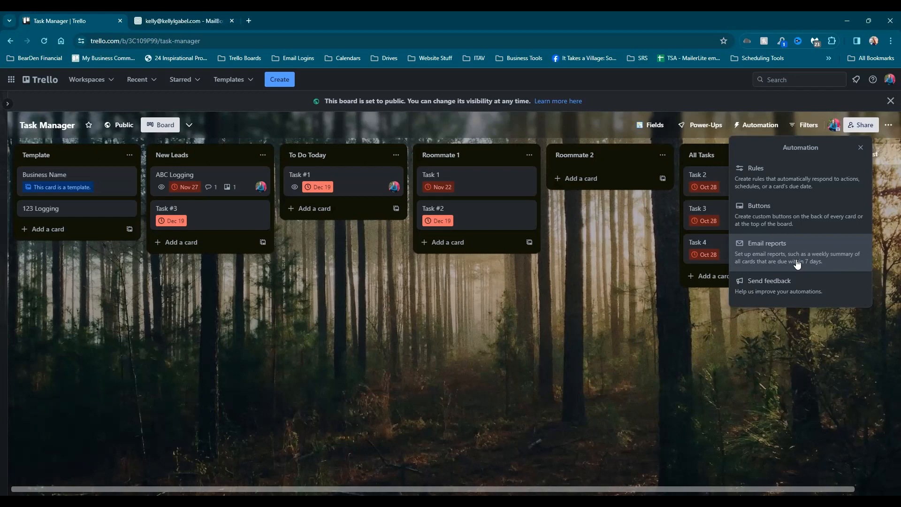
mouse_move(779, 260)
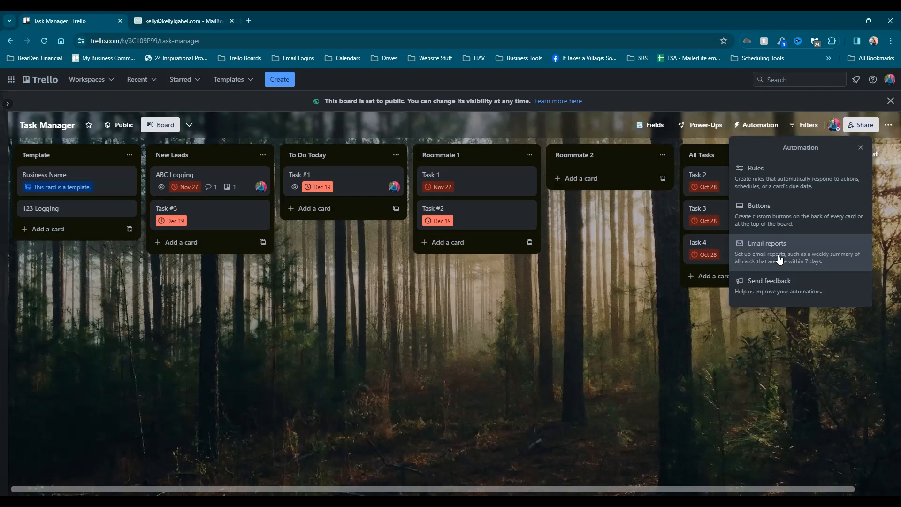
mouse_move(759, 184)
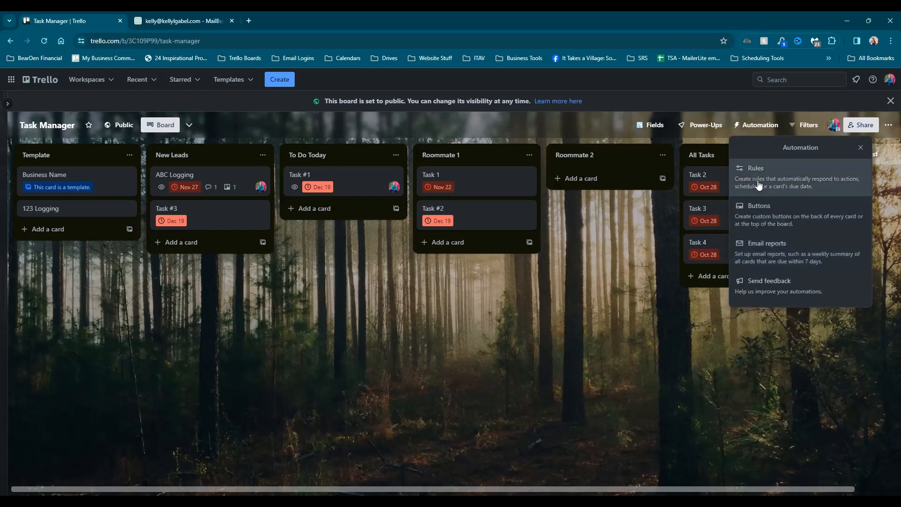
Go to automation Rules, then view the Scheduled automations list with the daily report.
click(755, 176)
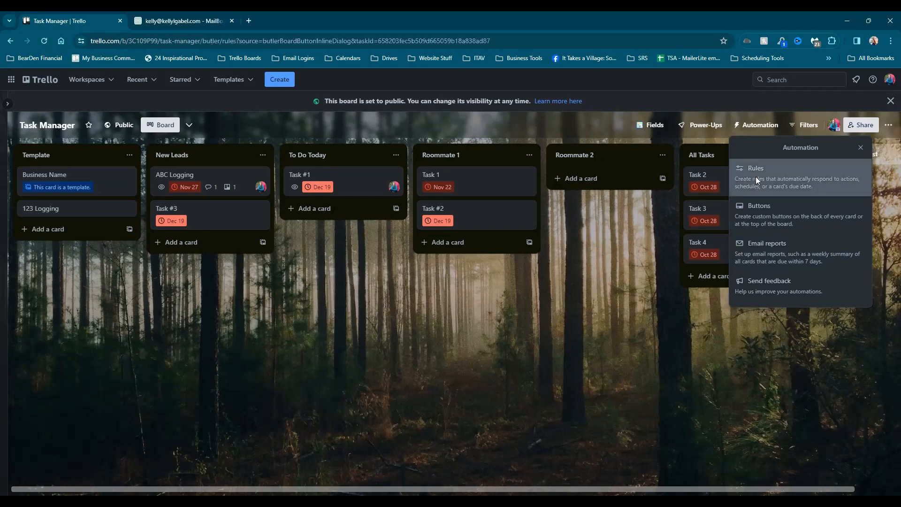
click(756, 168)
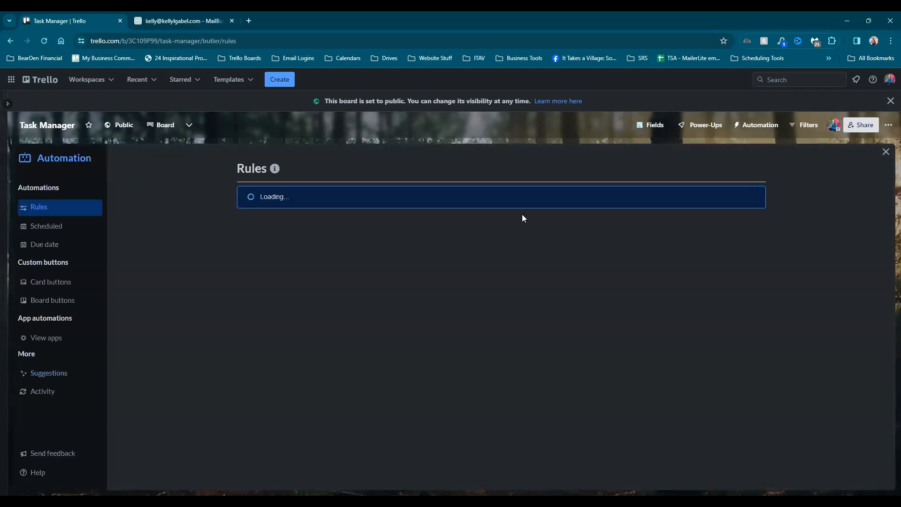
mouse_move(184, 225)
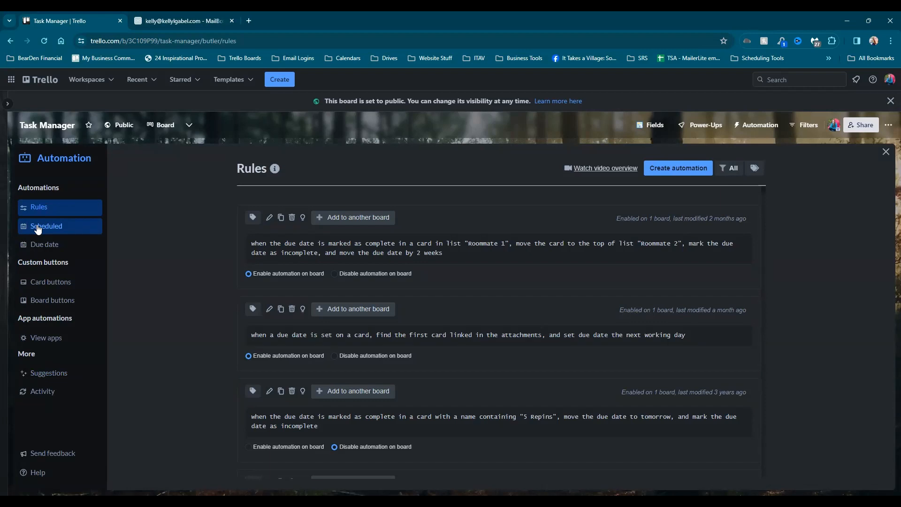
click(46, 225)
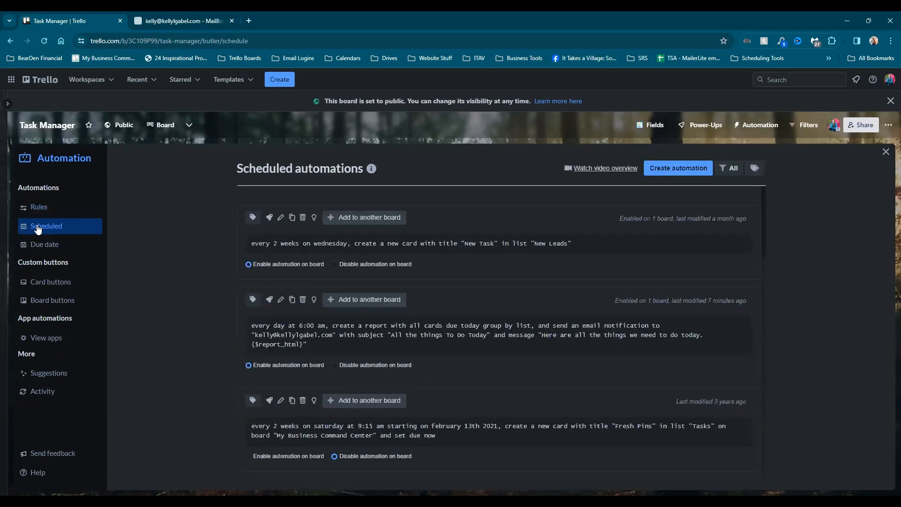
mouse_move(678, 168)
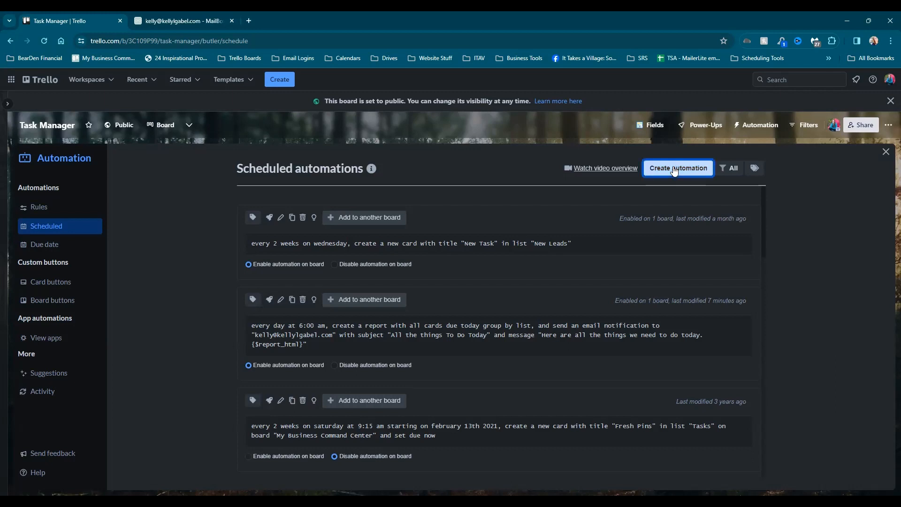
Create a scheduled automation triggered every day at 6:00 am.
click(678, 168)
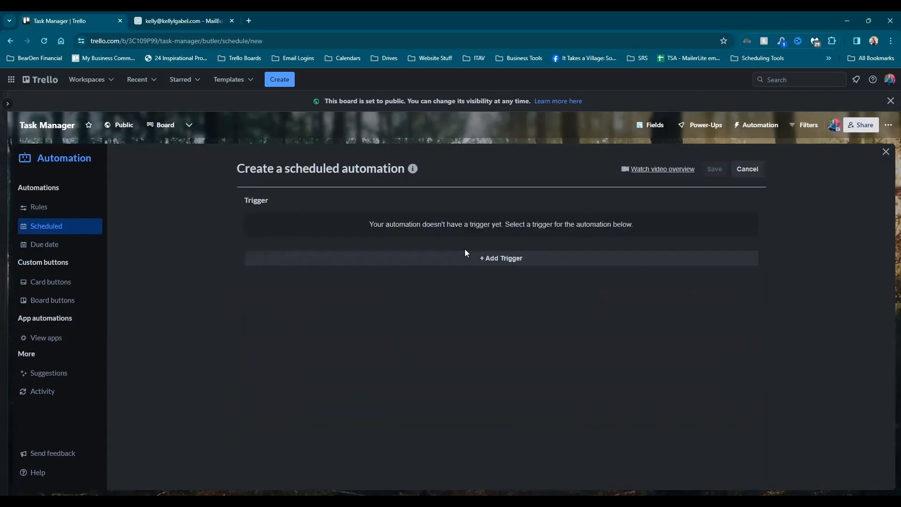
click(500, 258)
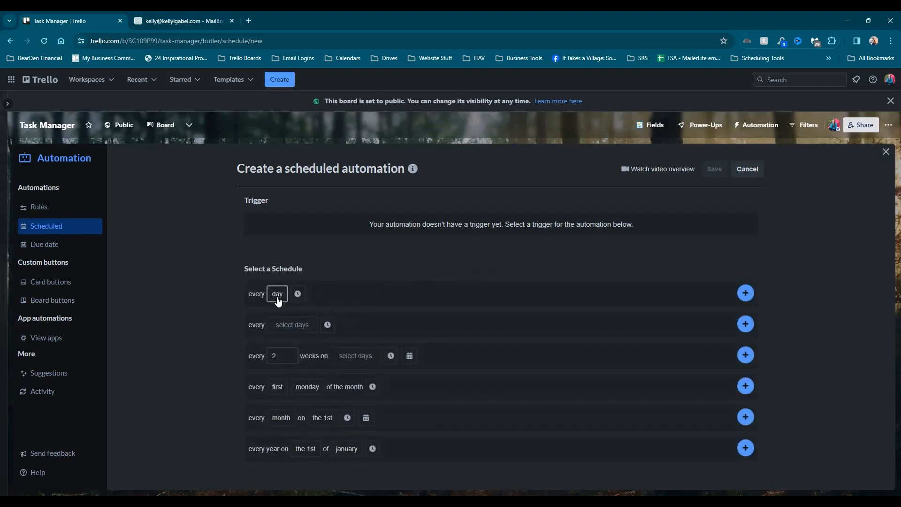
click(277, 294)
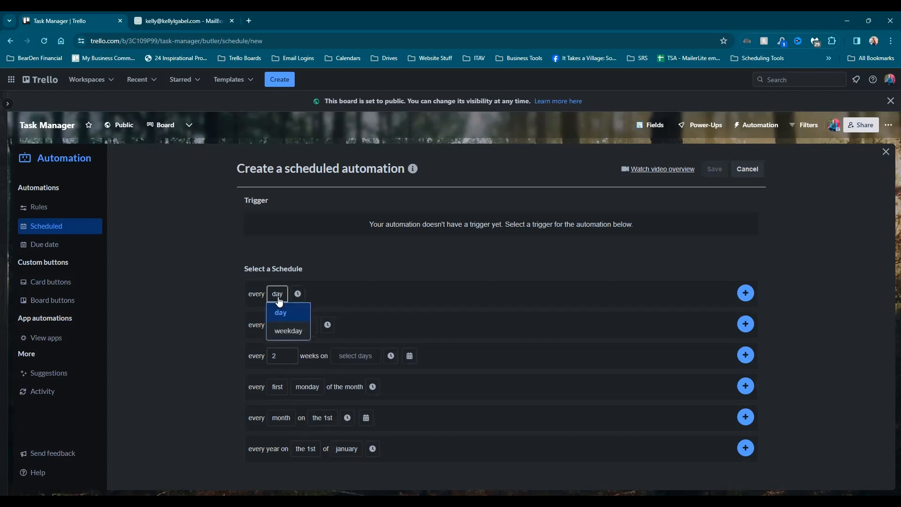
mouse_move(288, 332)
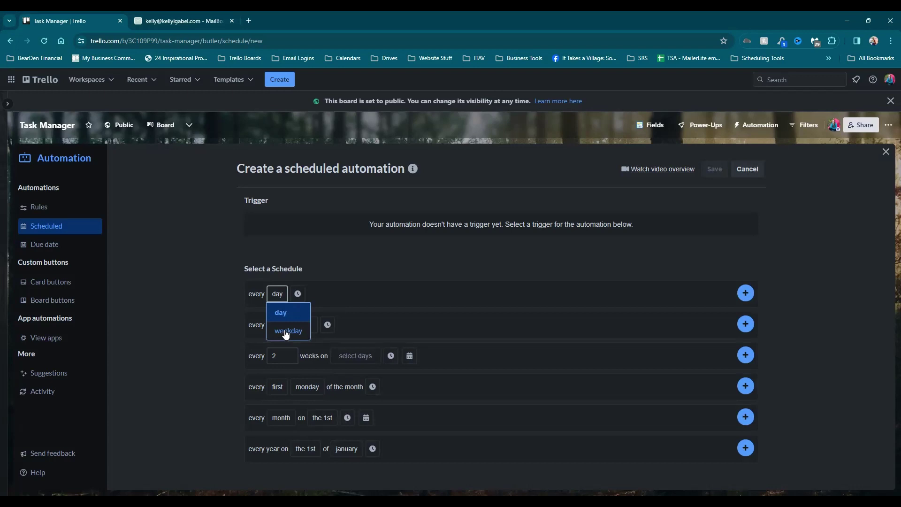
click(288, 330)
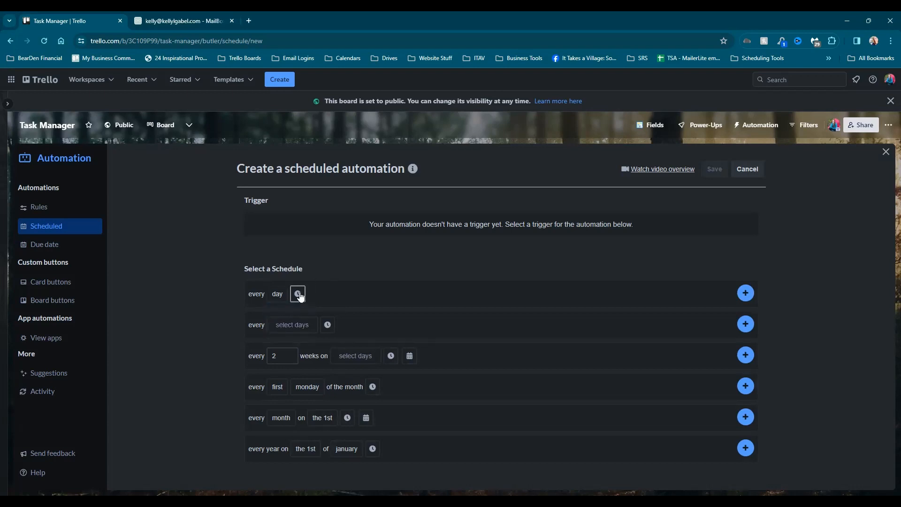
click(297, 293)
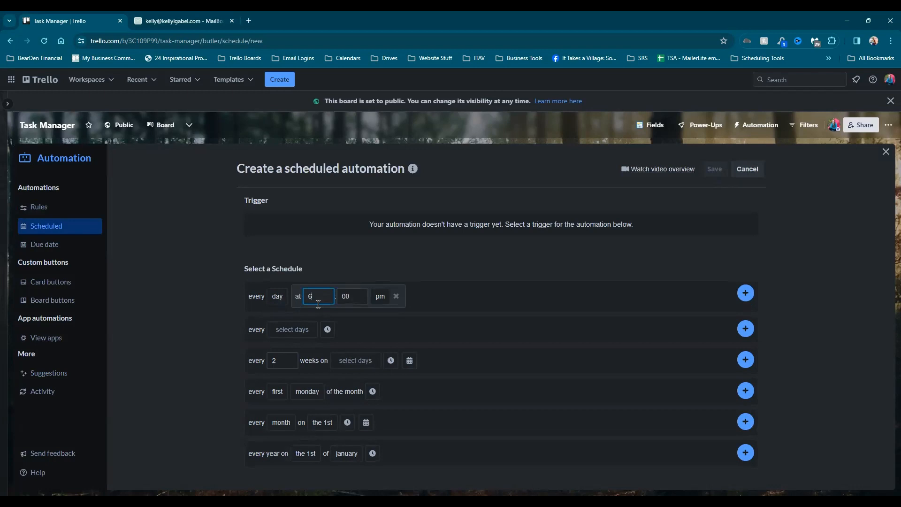
click(380, 296)
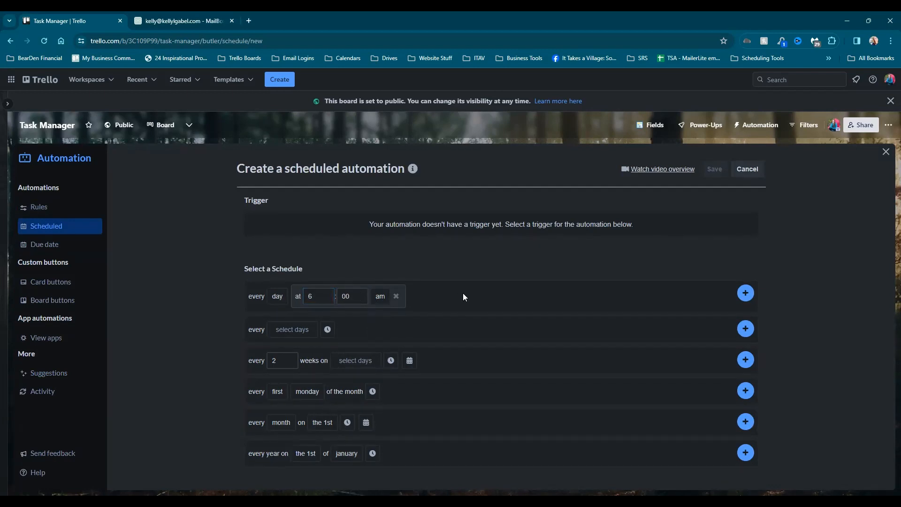
mouse_move(742, 291)
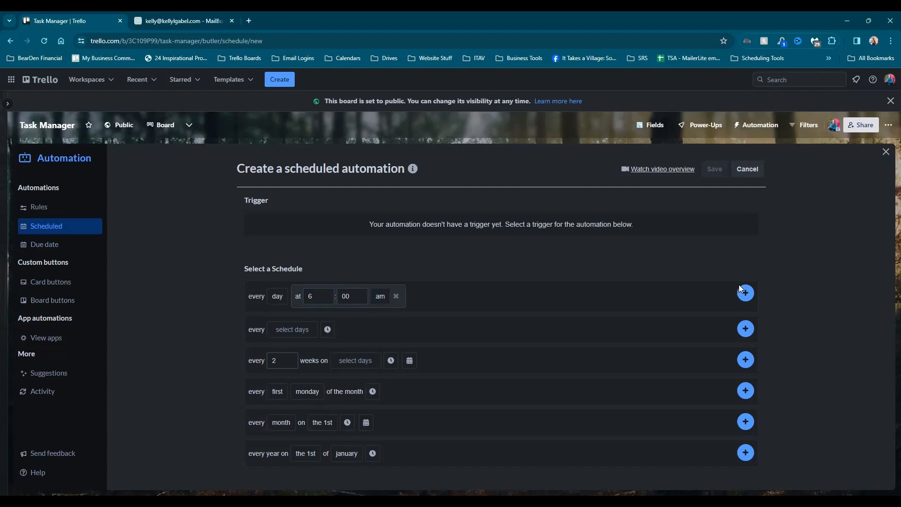
click(744, 292)
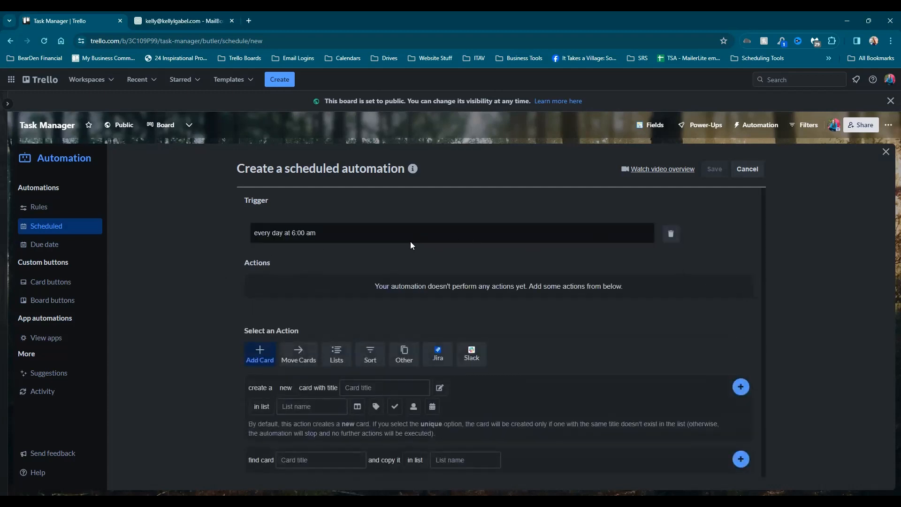
mouse_move(401, 248)
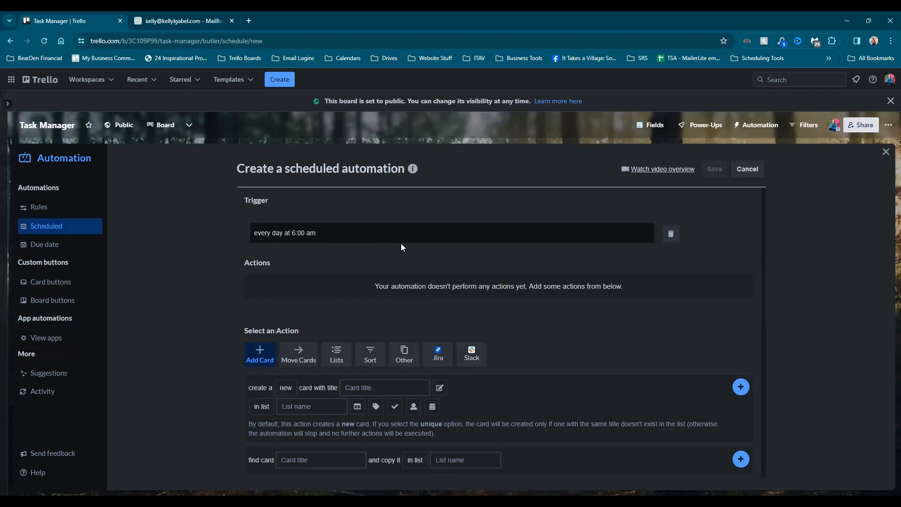
mouse_move(412, 309)
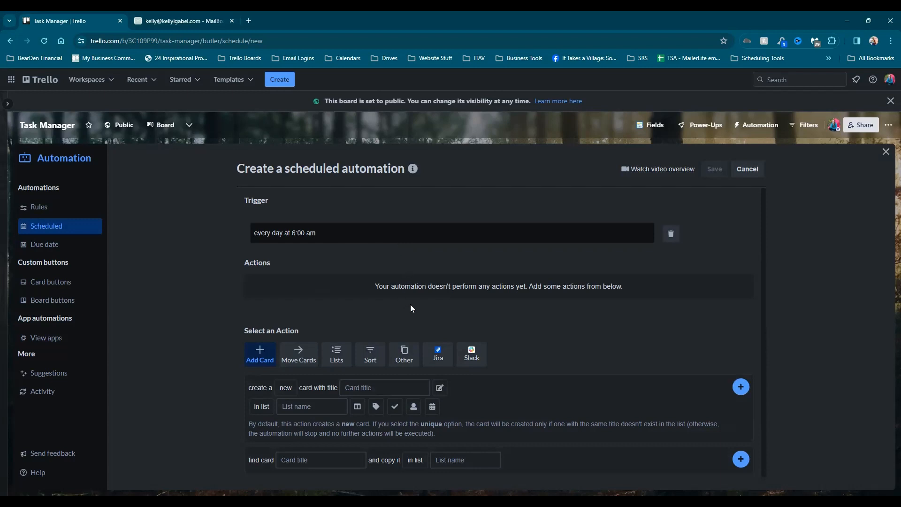
mouse_move(298, 354)
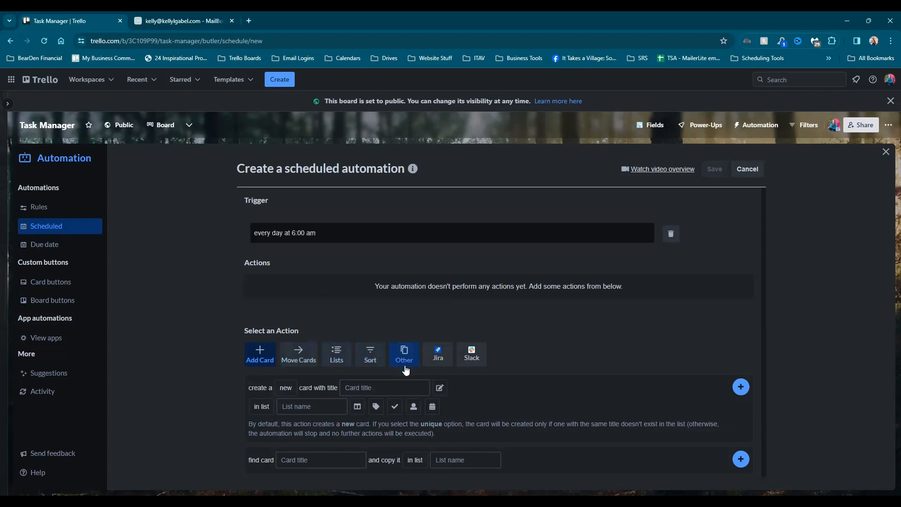
mouse_move(408, 363)
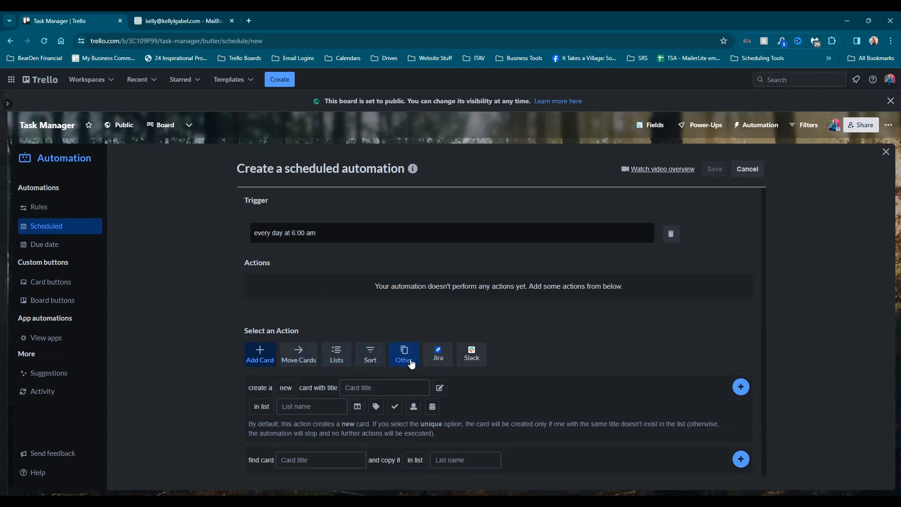
Show the Other action options, including create a report and send email notification.
click(404, 354)
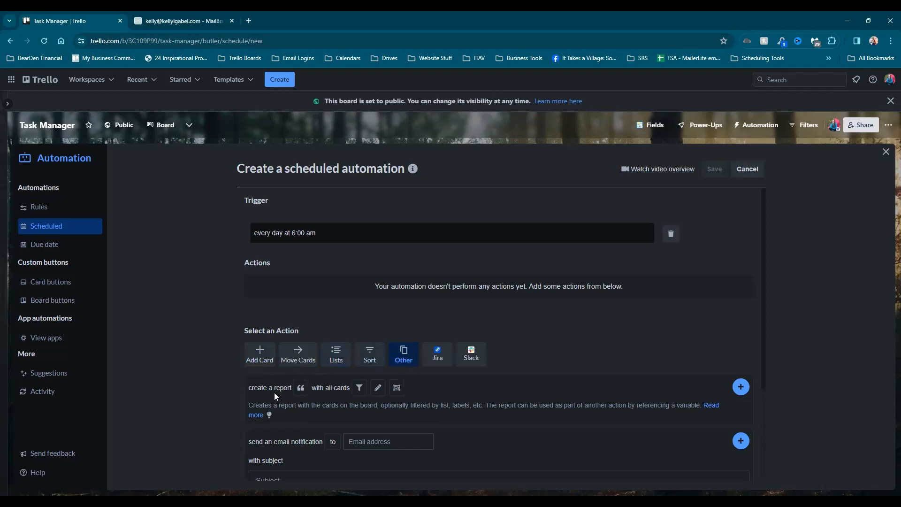
mouse_move(450, 394)
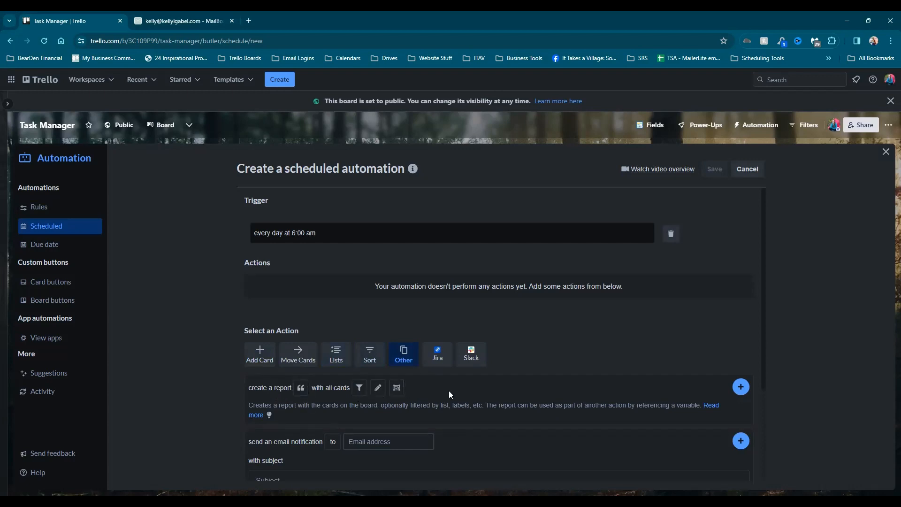
mouse_move(414, 397)
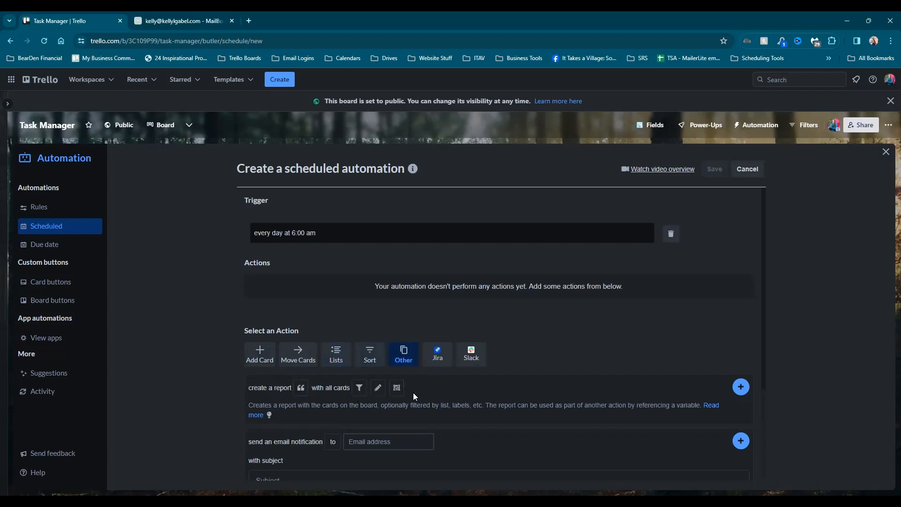
mouse_move(300, 385)
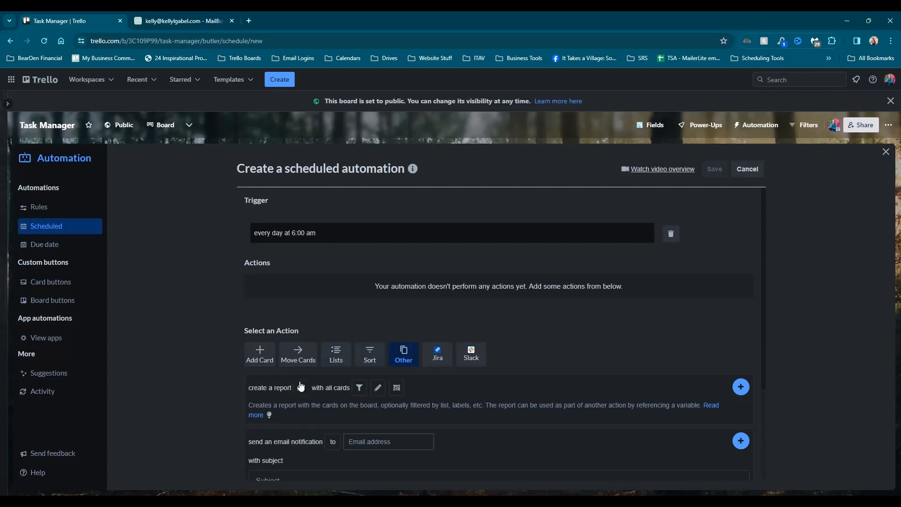
mouse_move(359, 387)
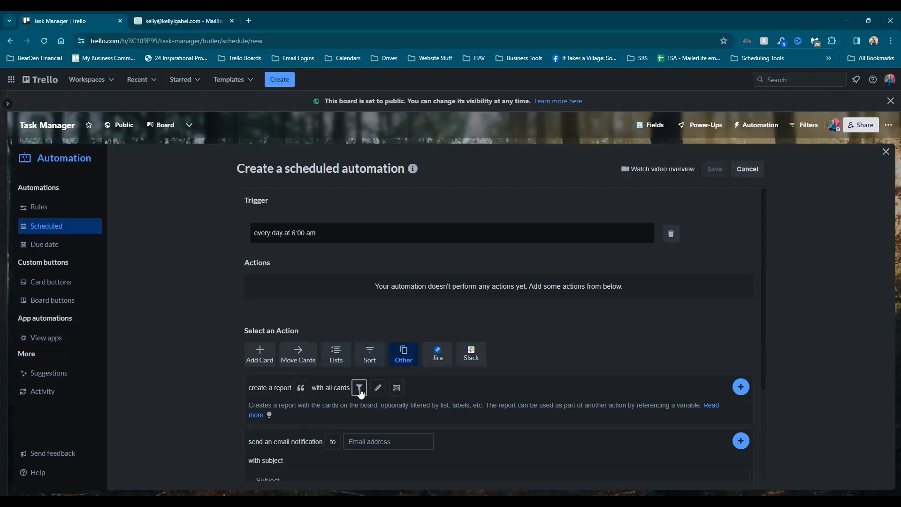
Add a report action filtering cards due today, grouped by list.
click(358, 387)
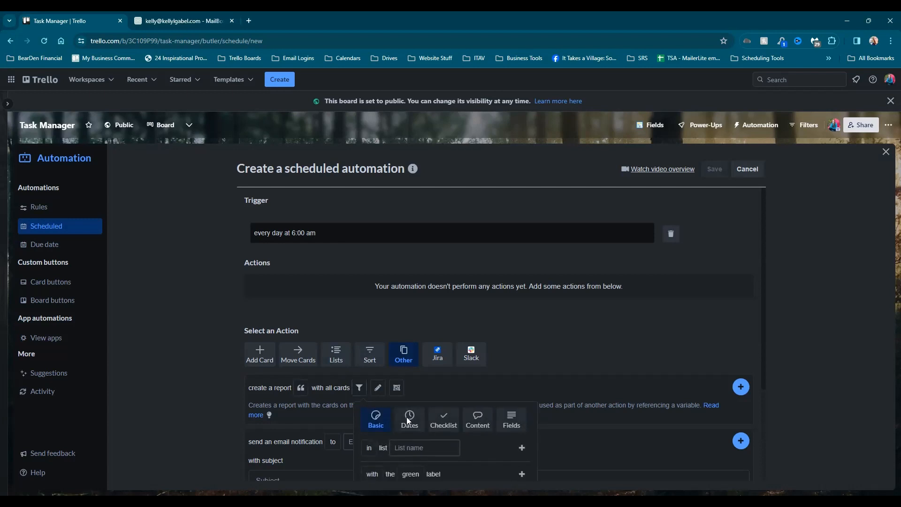
click(409, 419)
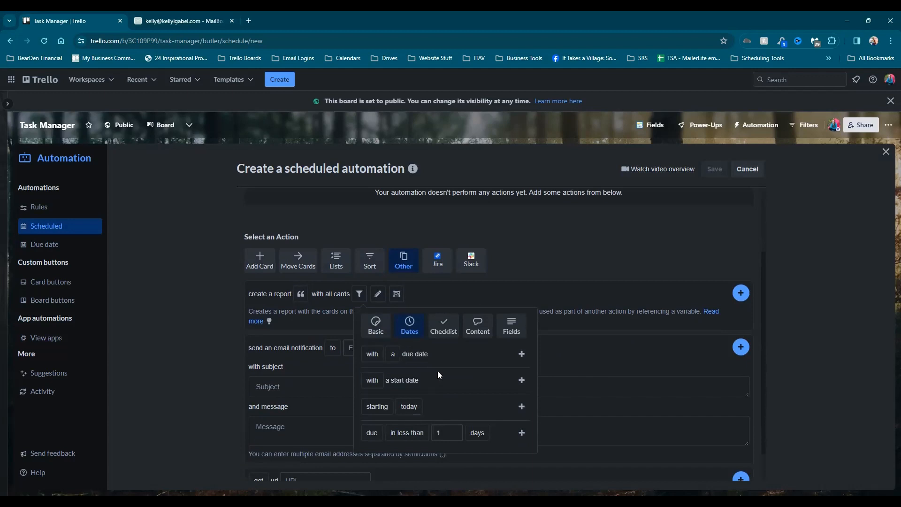
mouse_move(481, 384)
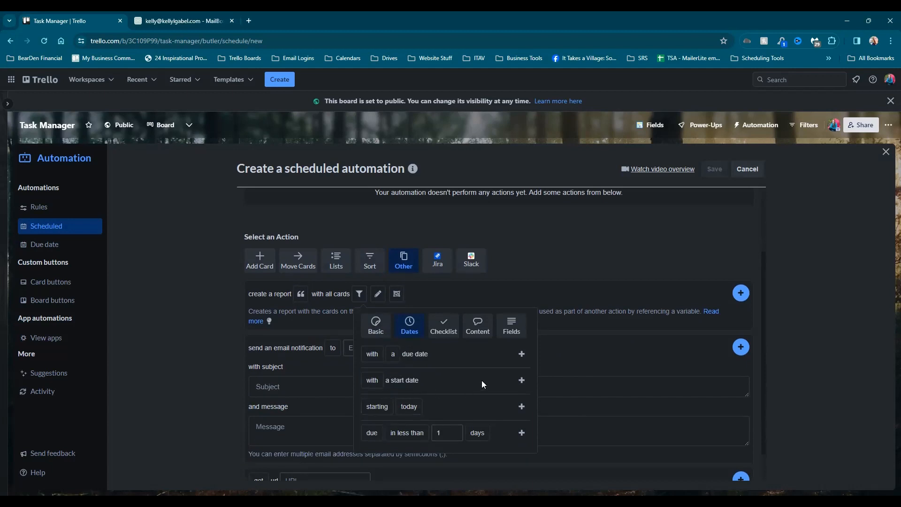
mouse_move(457, 394)
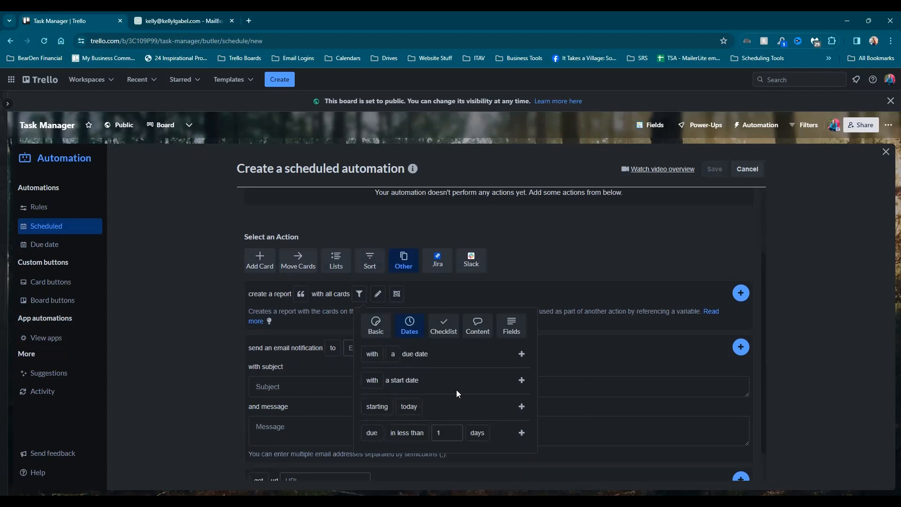
click(377, 406)
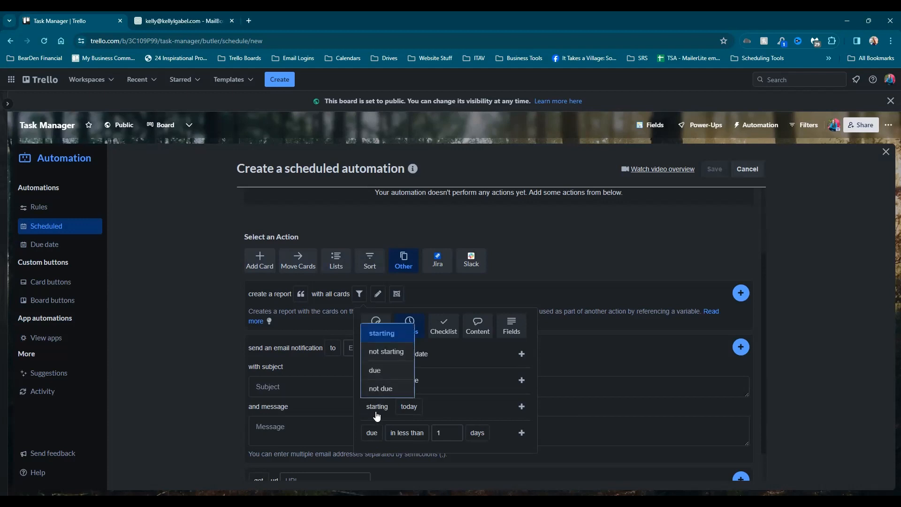
mouse_move(374, 371)
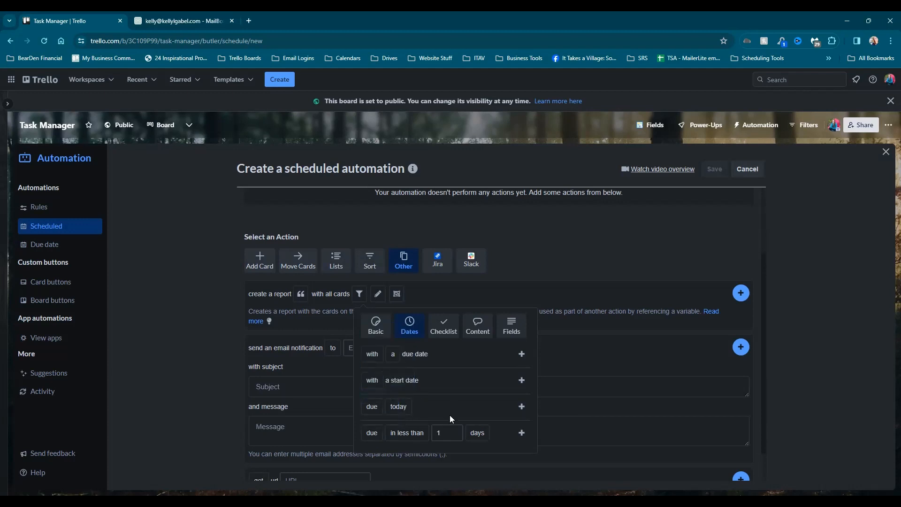
click(398, 407)
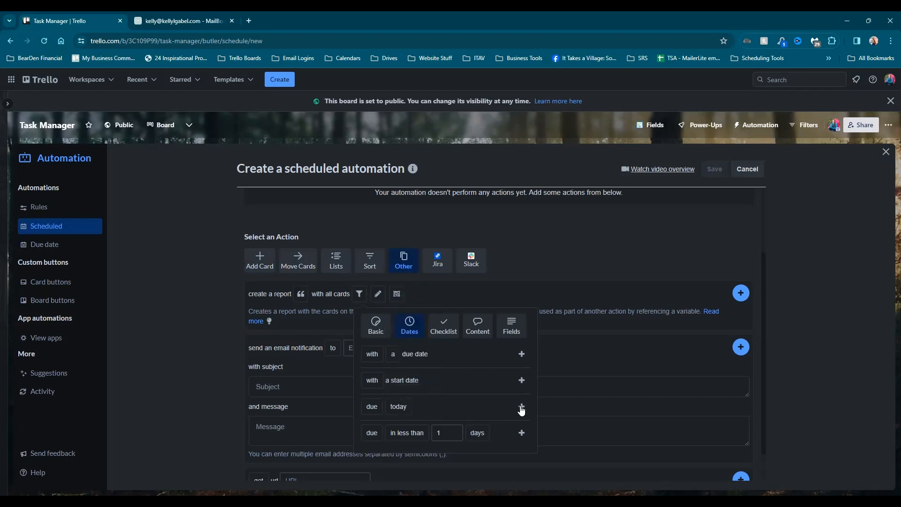
click(521, 407)
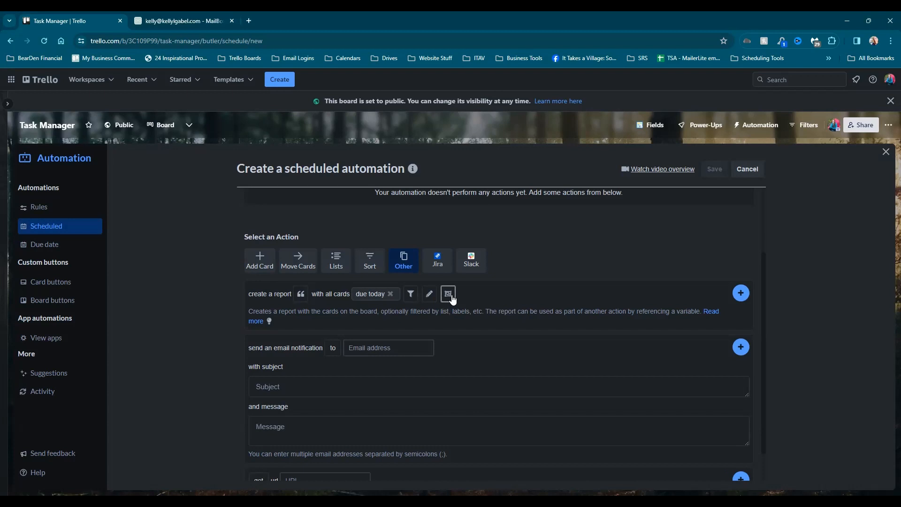
click(448, 293)
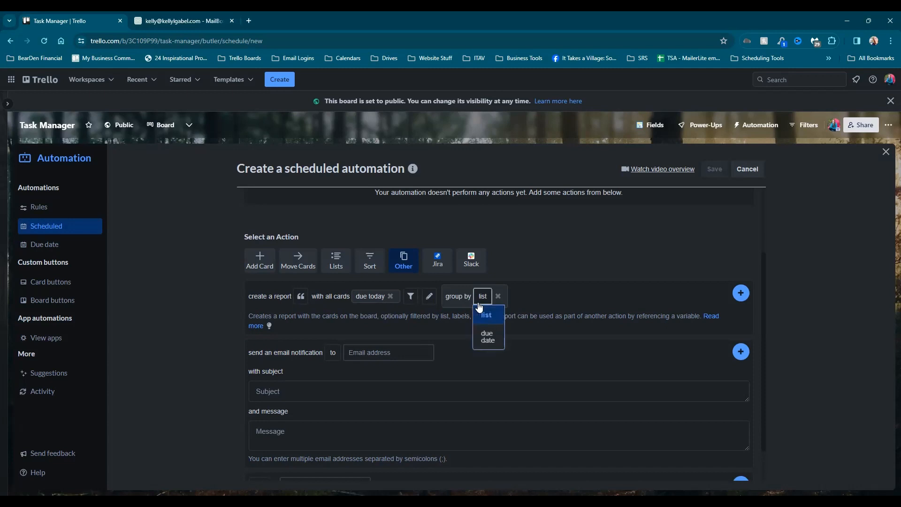
click(486, 315)
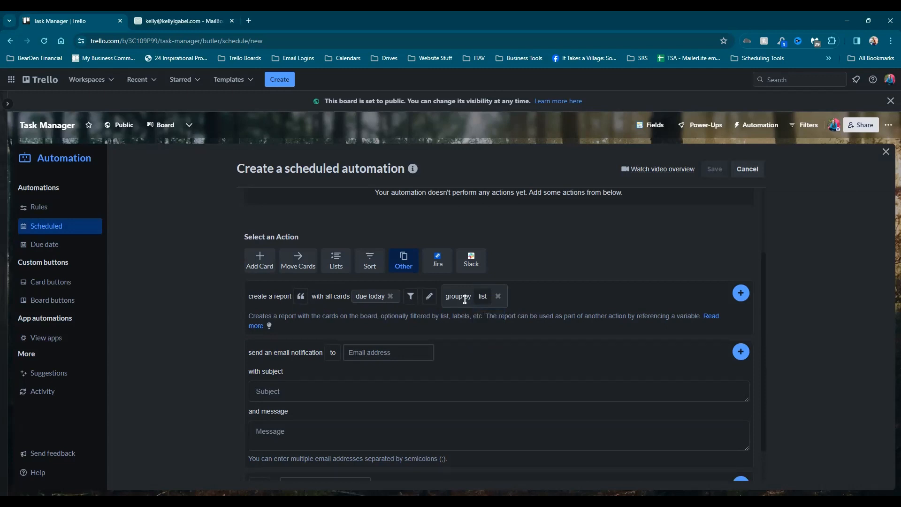
mouse_move(579, 295)
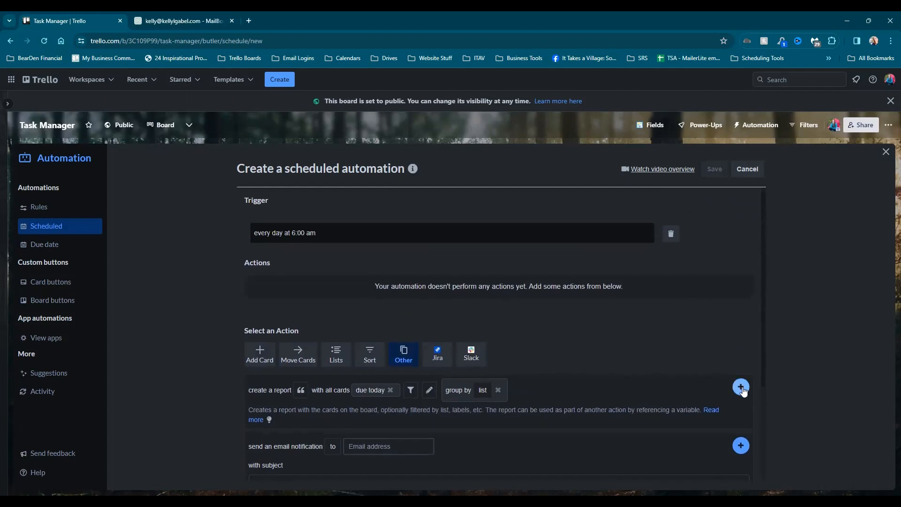
click(740, 386)
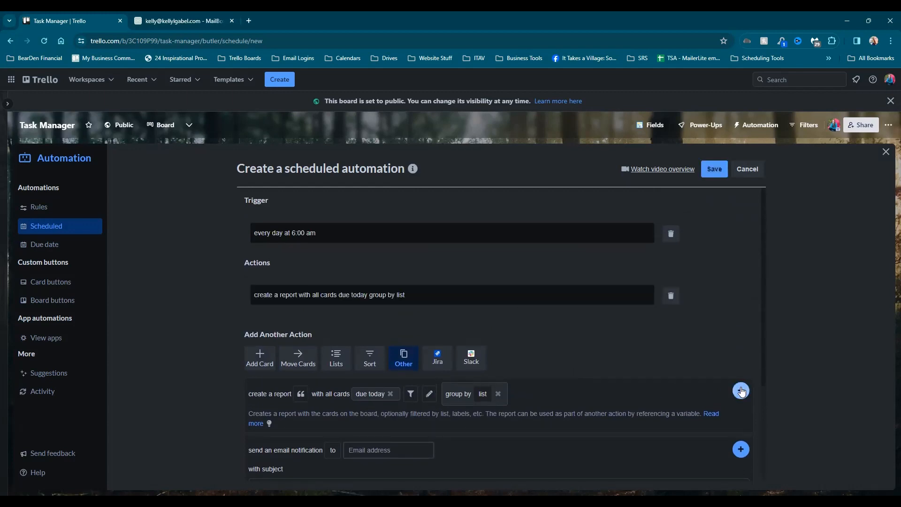
mouse_move(568, 315)
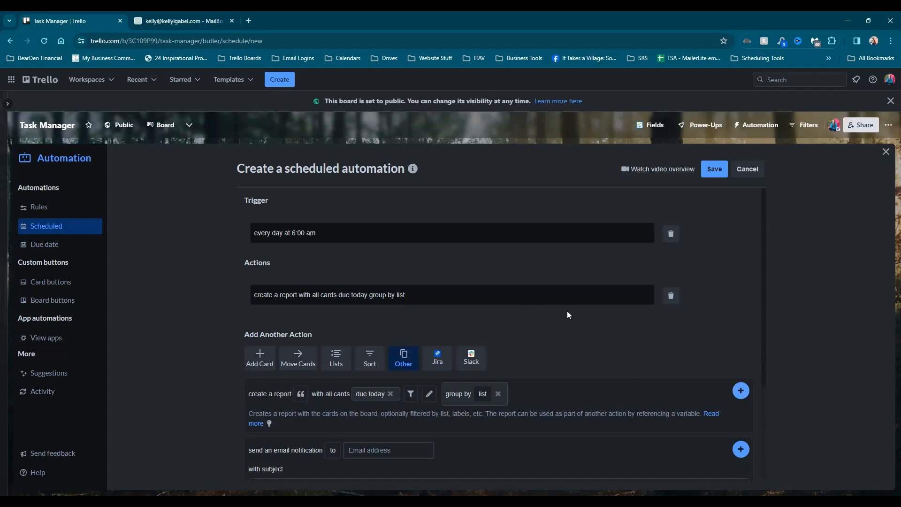
mouse_move(582, 317)
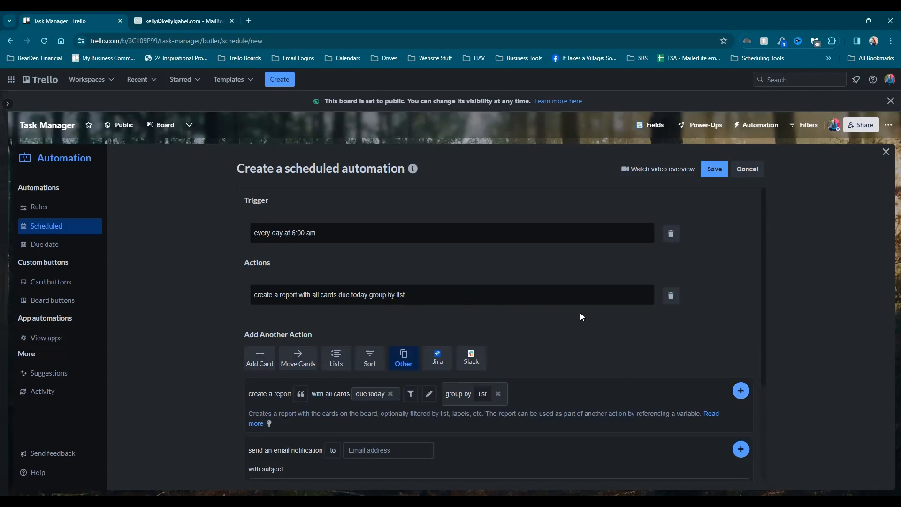
scroll(down, 3)
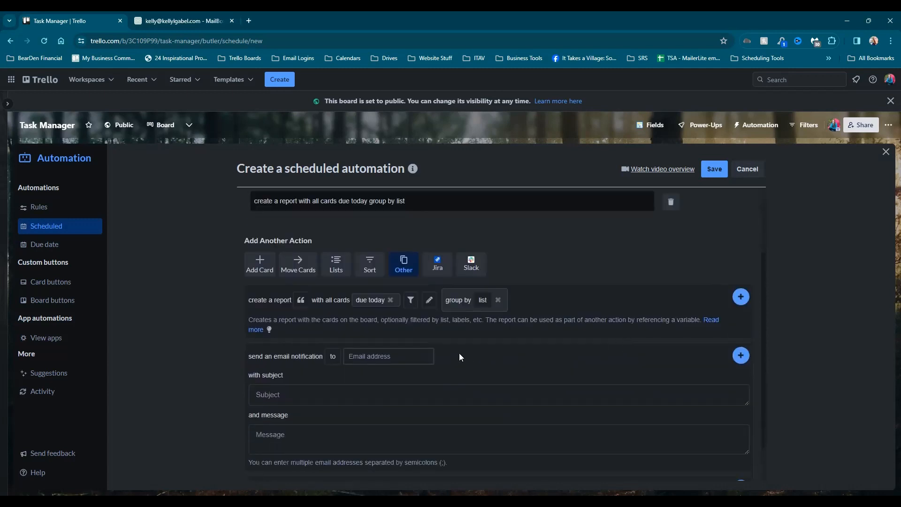
click(389, 357)
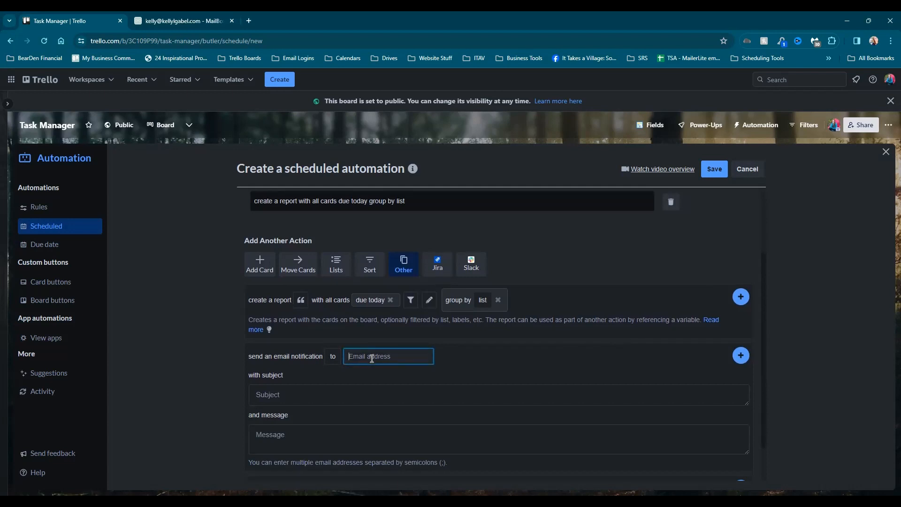
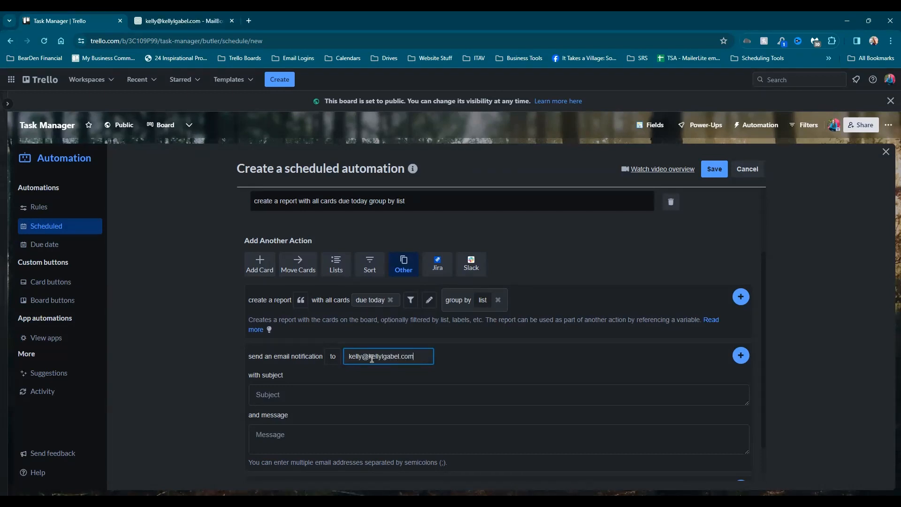
mouse_move(295, 460)
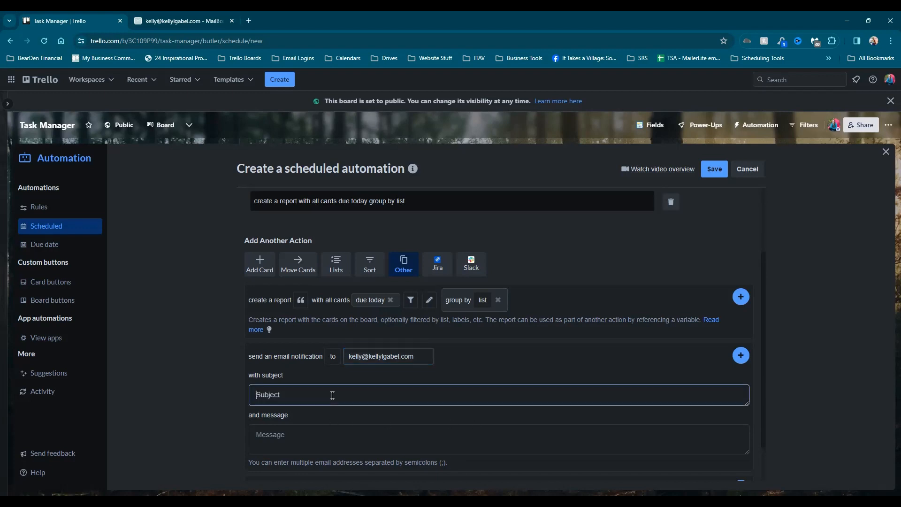
text(A)
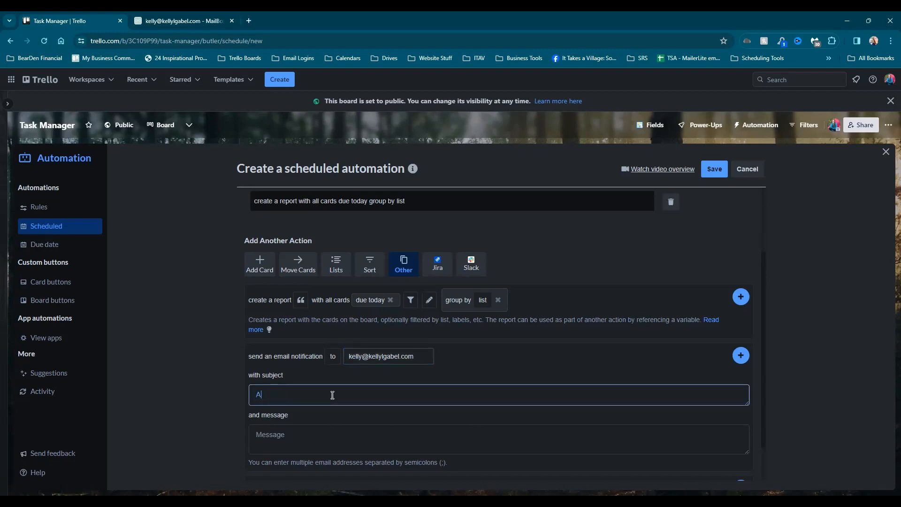
text(ll the things t)
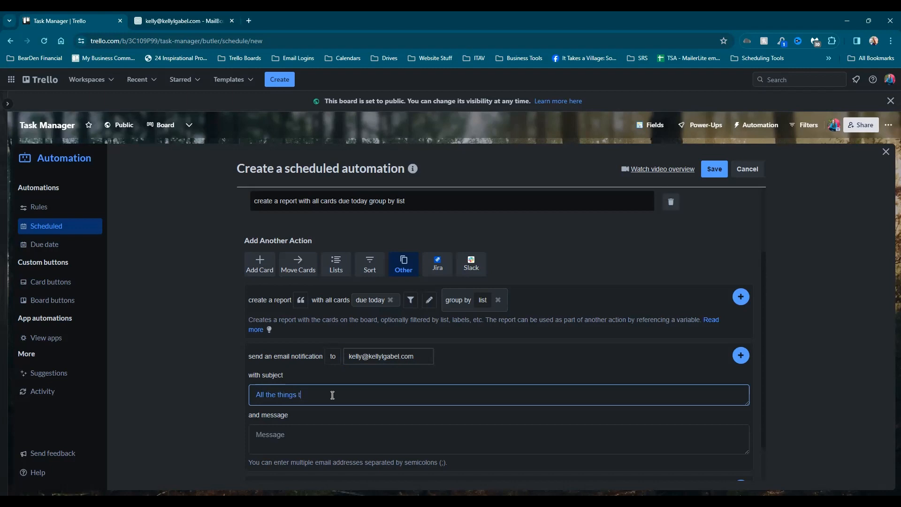
text(o do today)
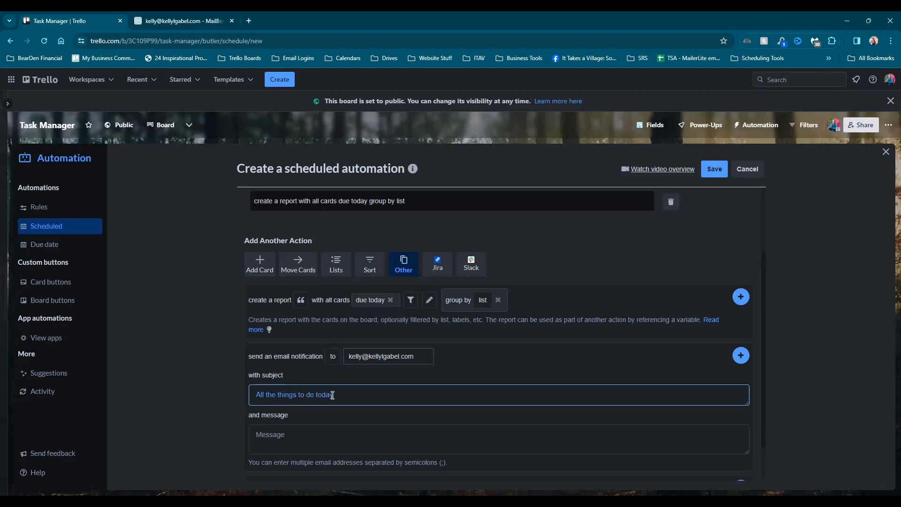
Set the message to "Here is everything we need to get done today." plus {$report_html}.
click(336, 439)
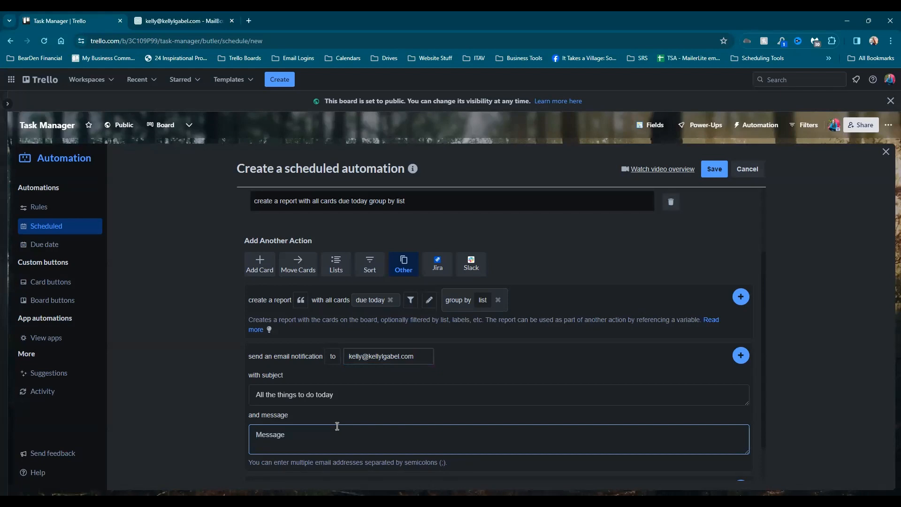
text(Here is ev)
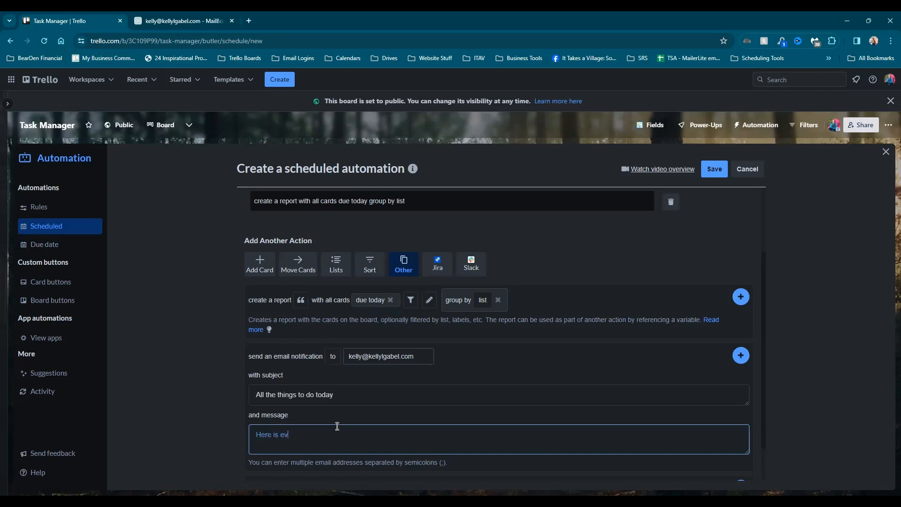
text(erything we ne)
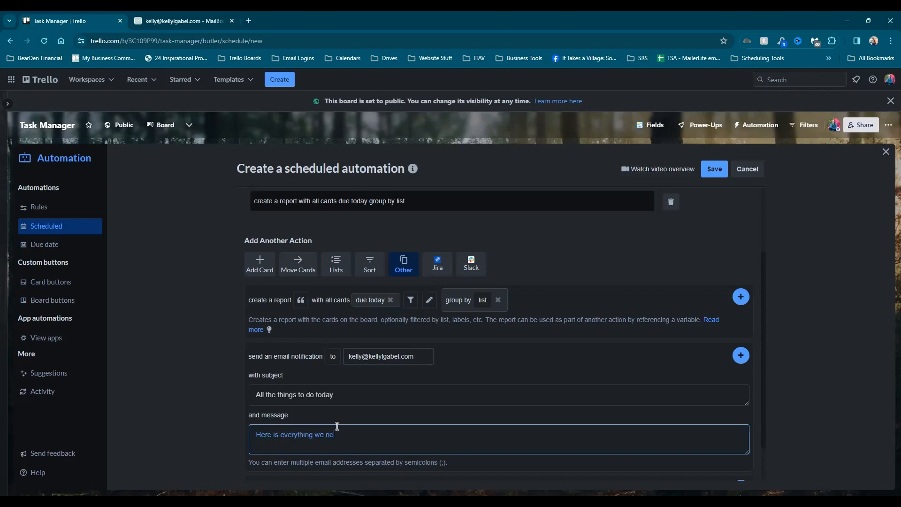
text(ed to get done tod)
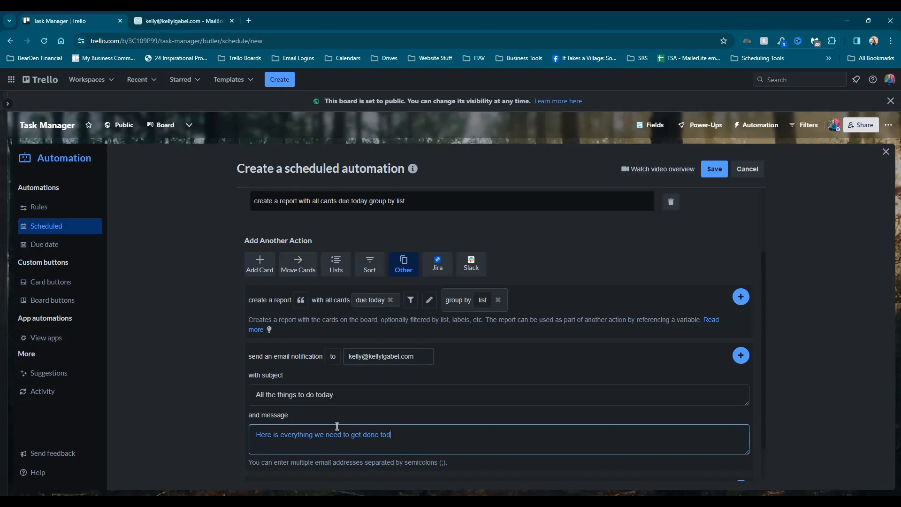
text(ay.)
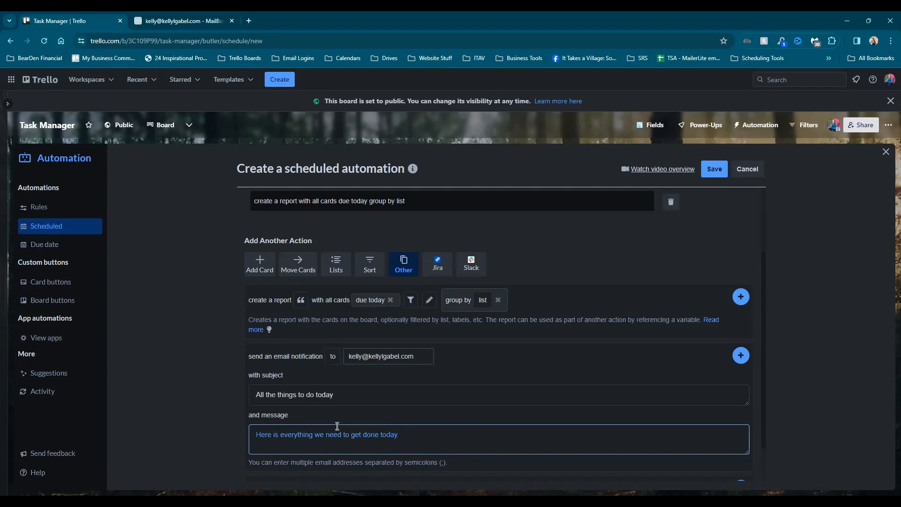
text({$report_html})
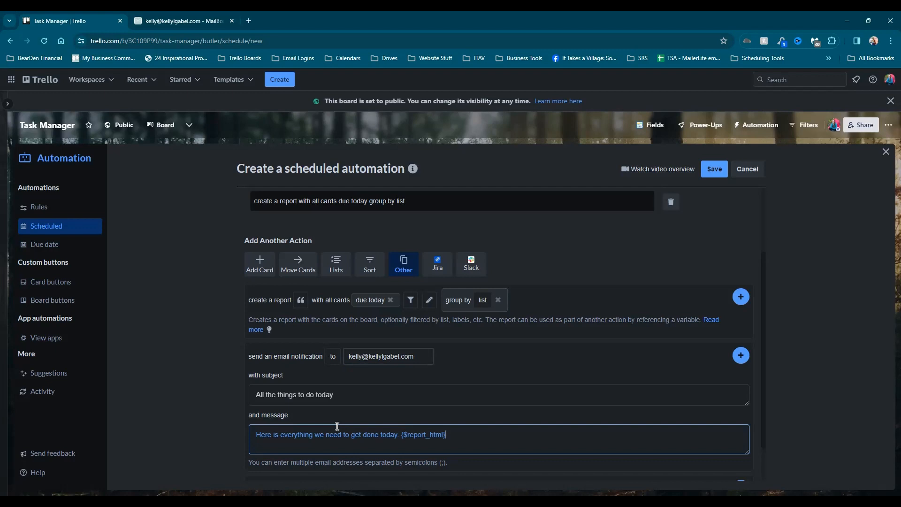
mouse_move(435, 437)
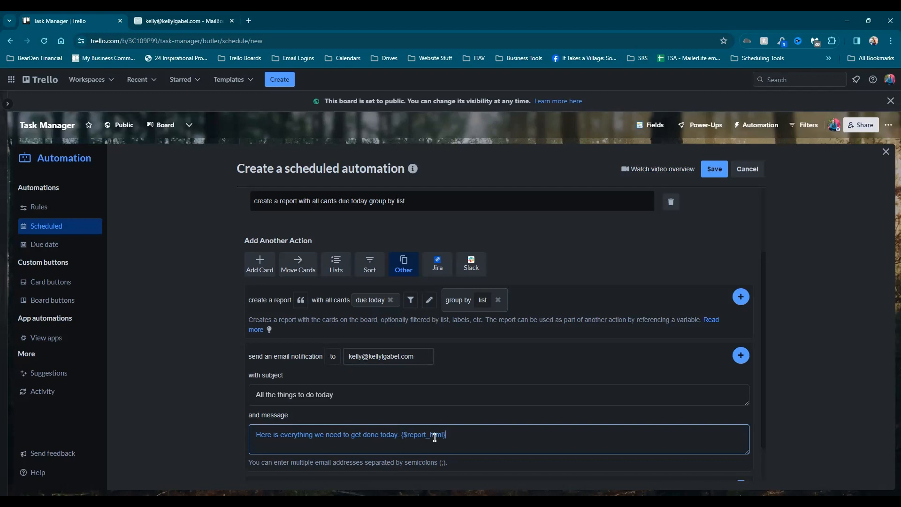
mouse_move(417, 440)
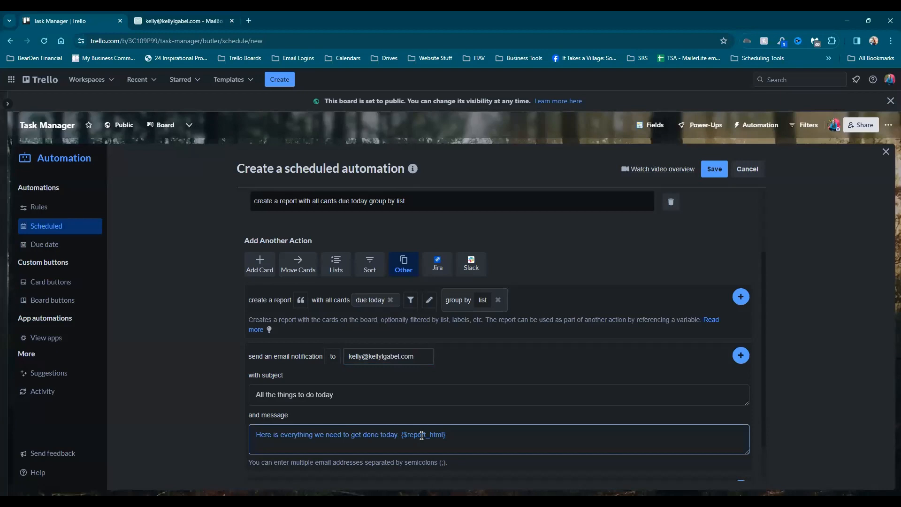
scroll(down, 3)
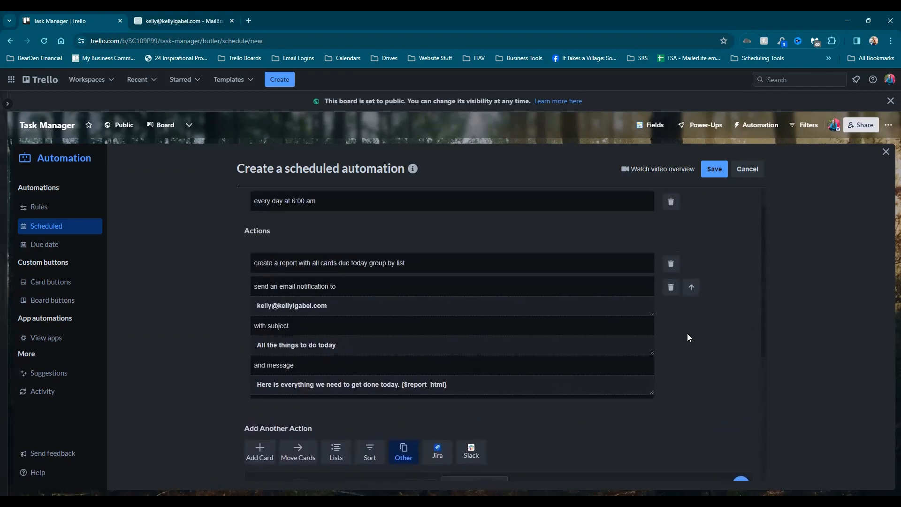
mouse_move(410, 331)
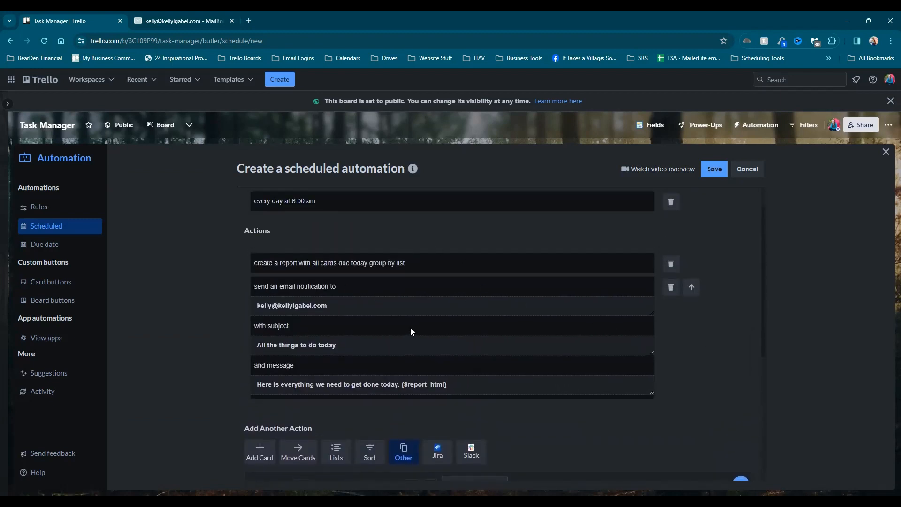
mouse_move(389, 243)
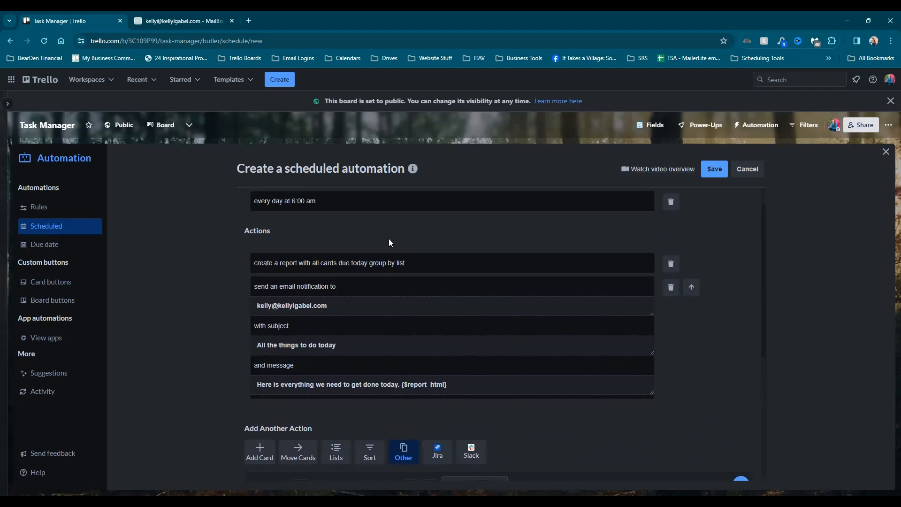
mouse_move(715, 169)
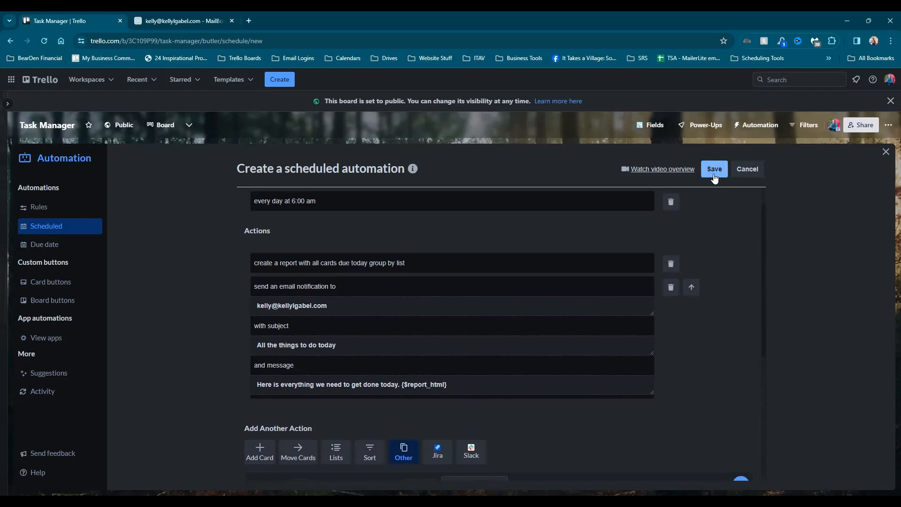
Save the daily 6:00 am report-and-email scheduled automation.
click(714, 169)
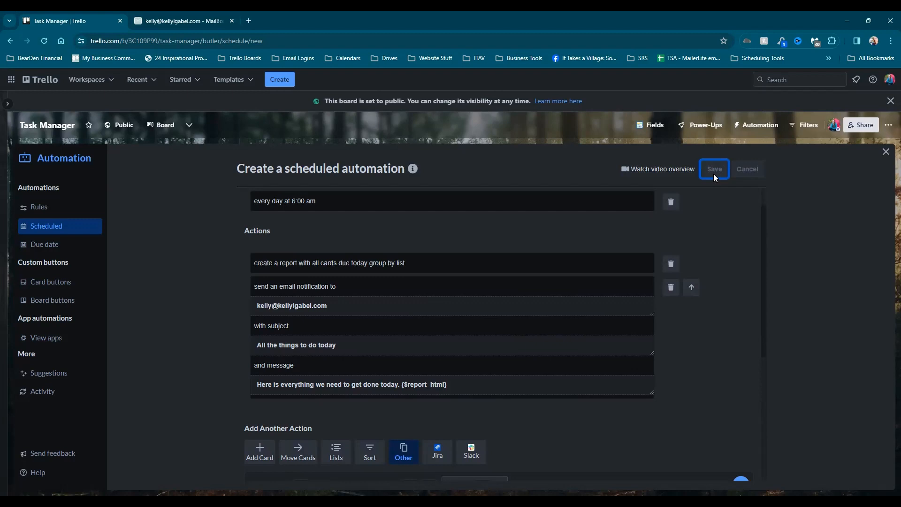
click(714, 168)
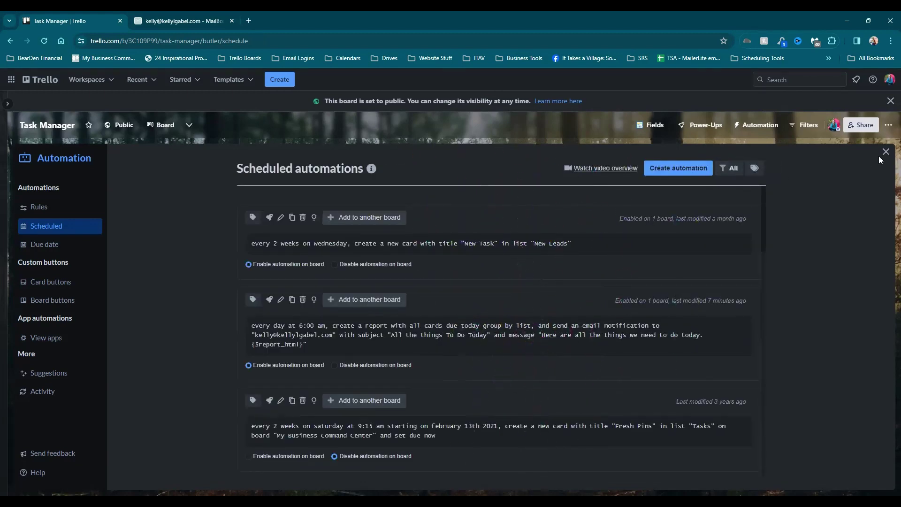
mouse_move(717, 195)
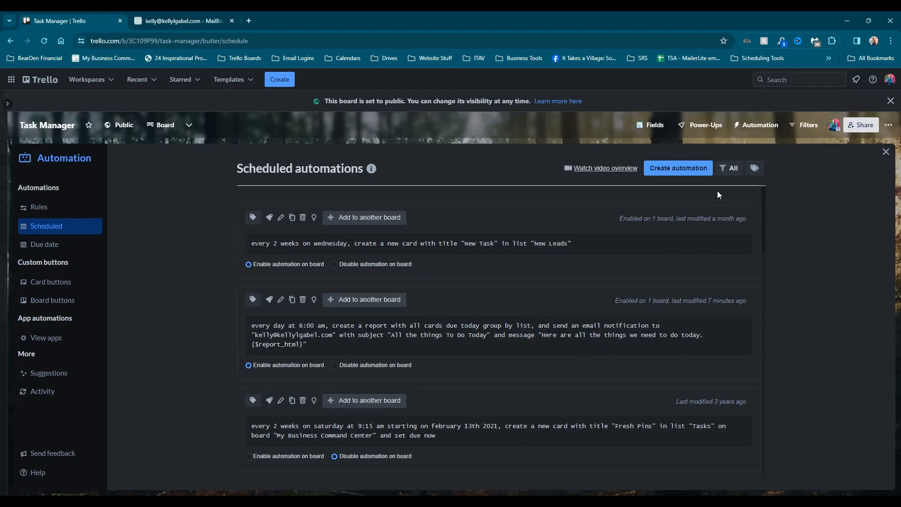
Filter to enabled automations, run the new report automation now, and go to the inbox.
click(732, 168)
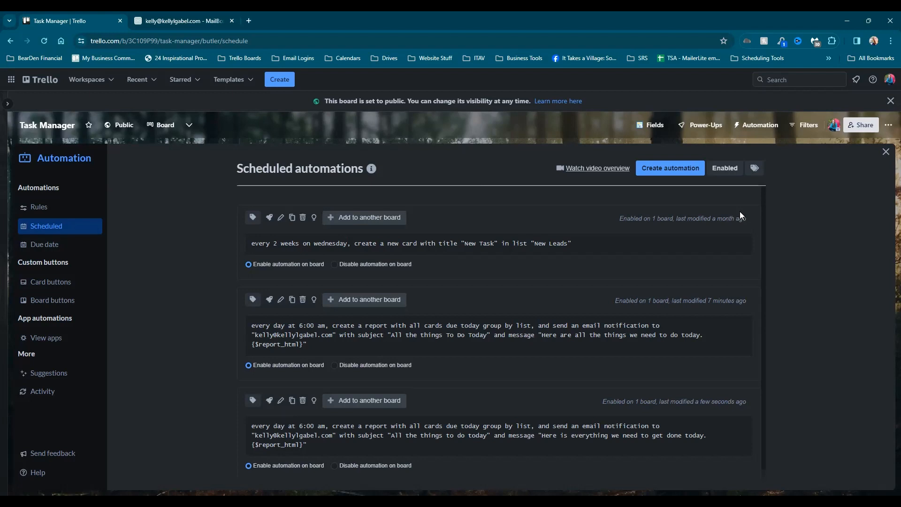
mouse_move(618, 368)
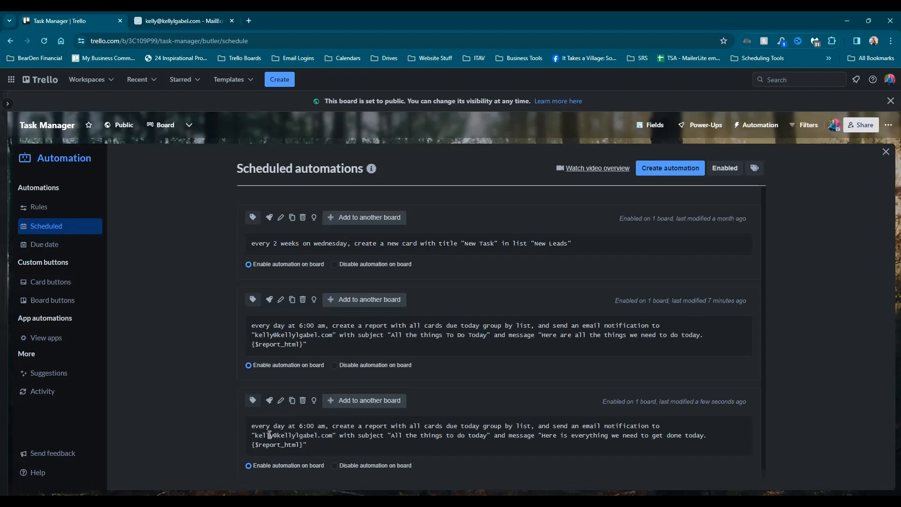
mouse_move(305, 442)
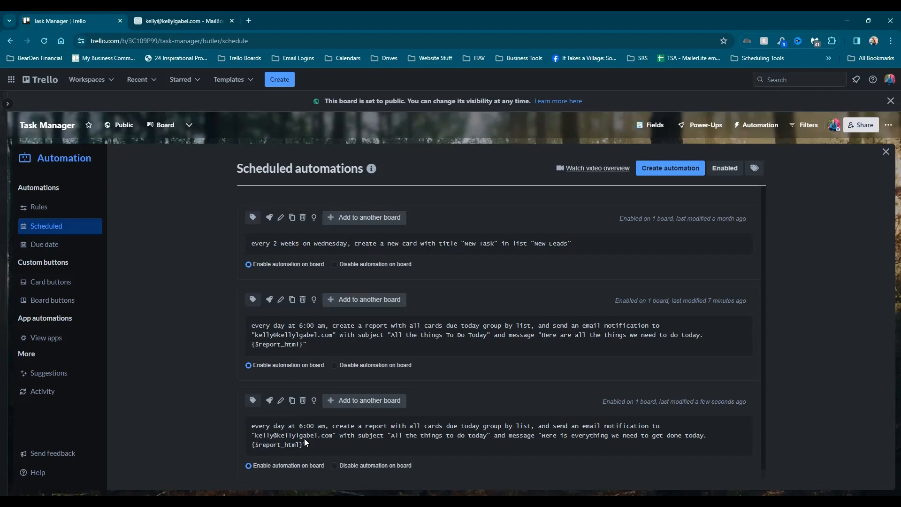
mouse_move(567, 349)
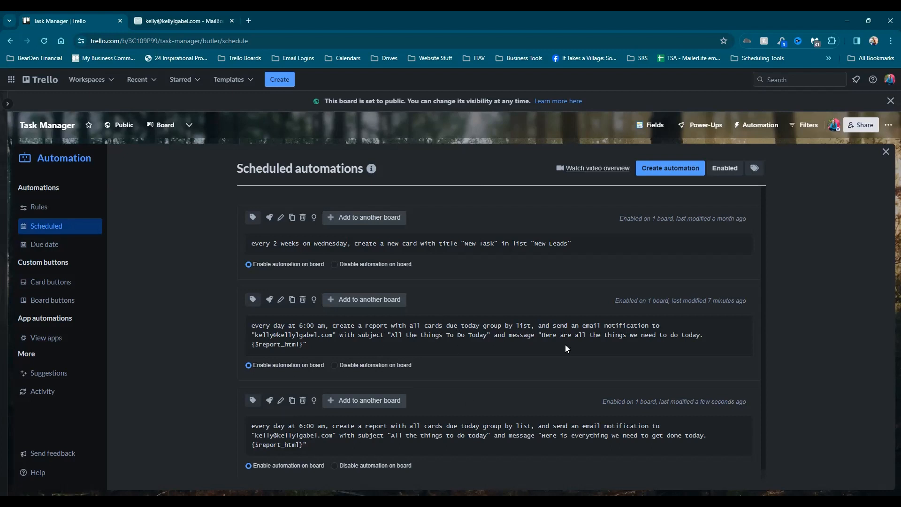
mouse_move(426, 445)
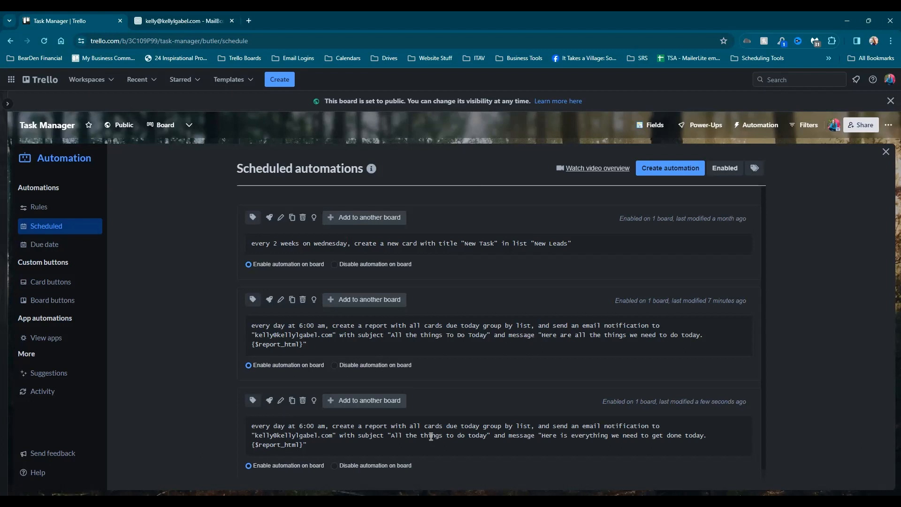
mouse_move(274, 412)
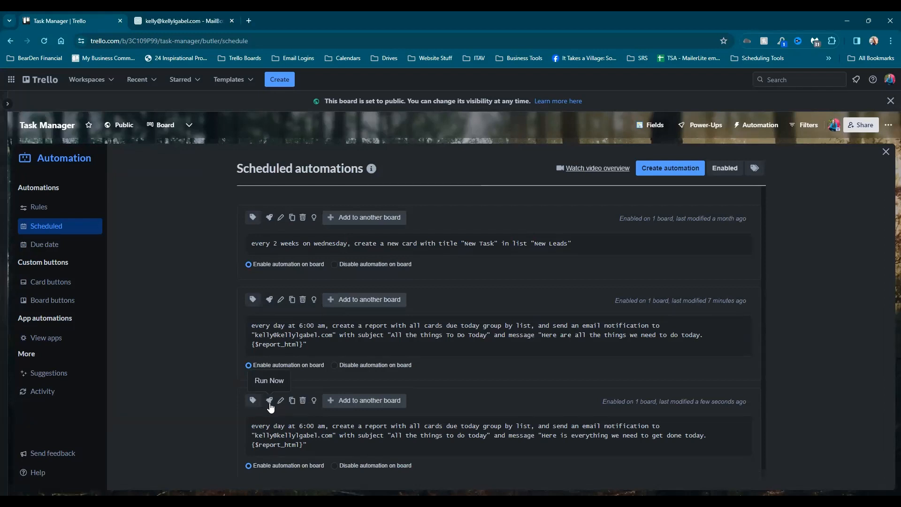
click(269, 400)
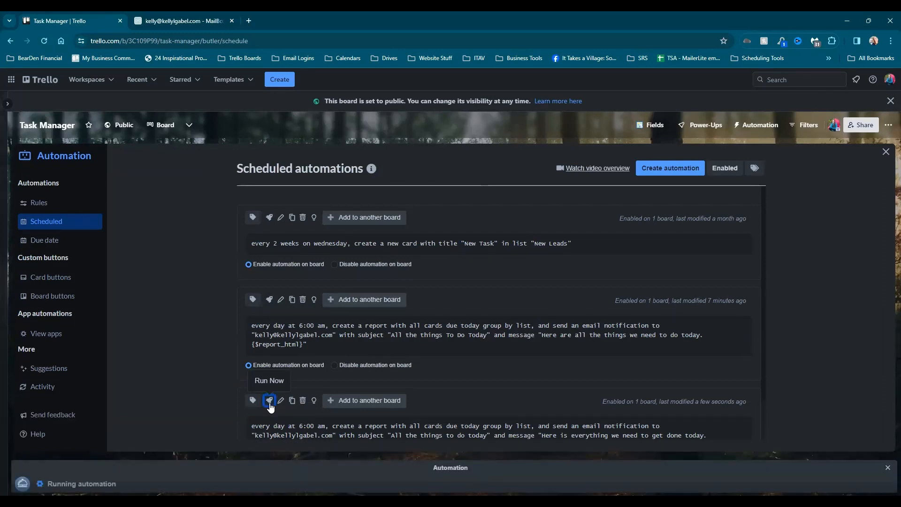
click(268, 381)
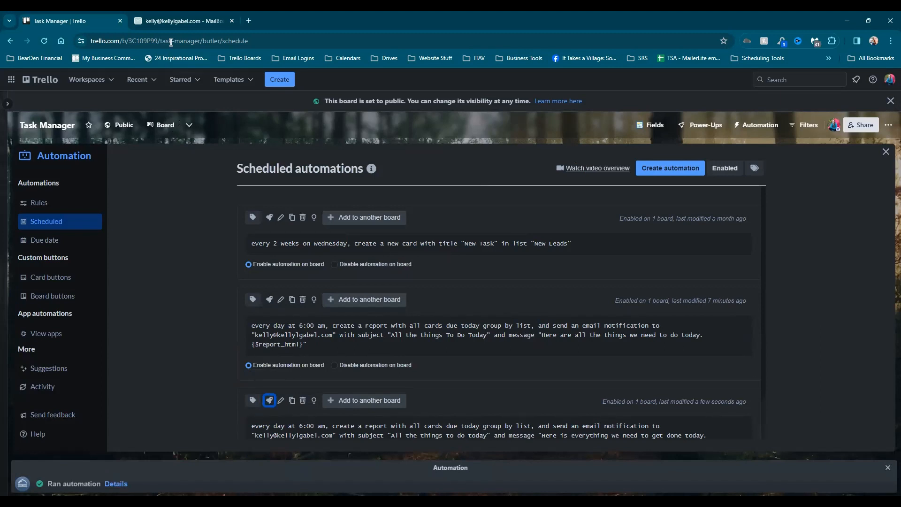
click(183, 20)
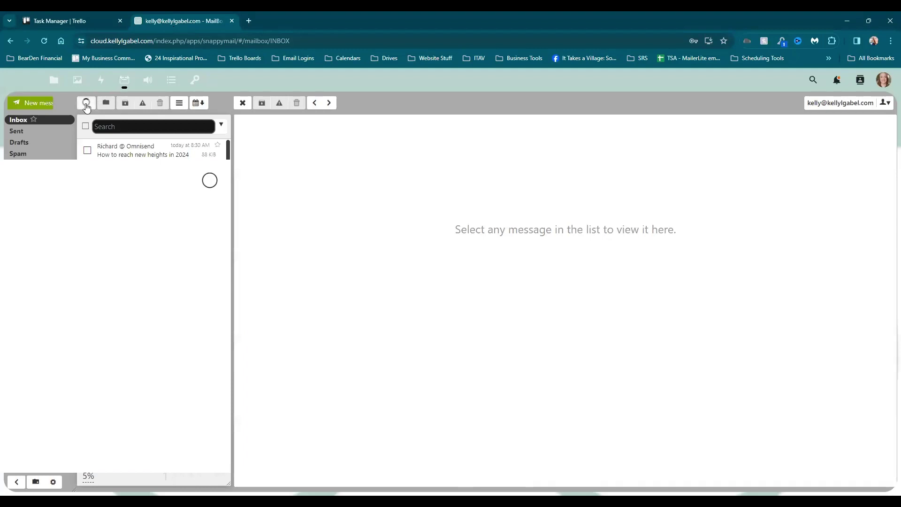
Refresh the inbox and open the "All the things to do today" email with images shown.
click(86, 103)
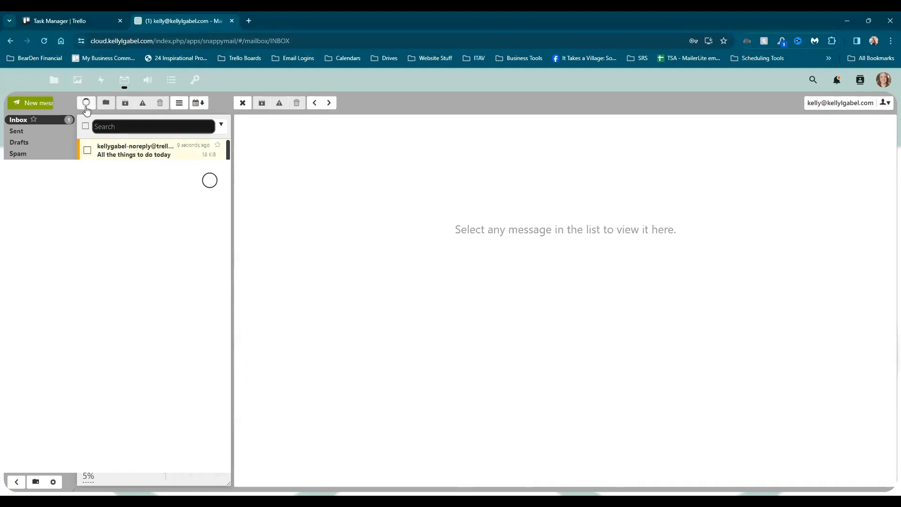
click(138, 150)
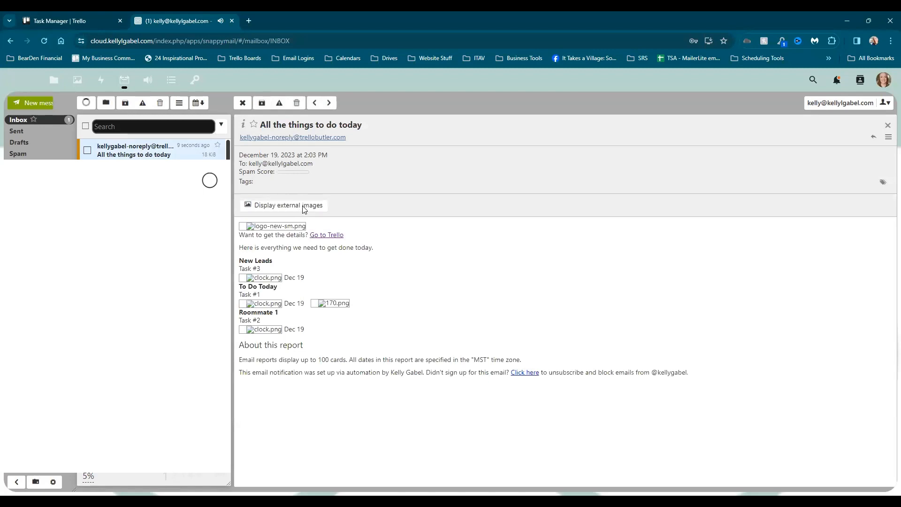
click(288, 205)
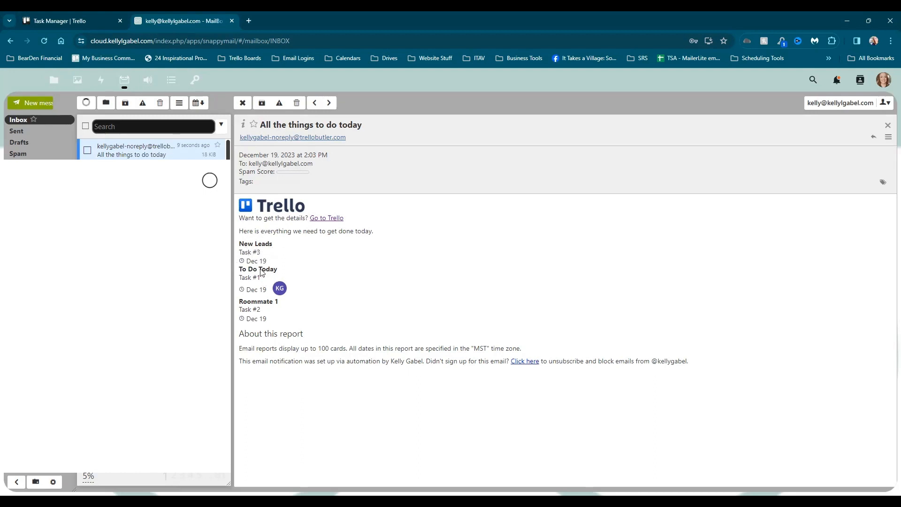
mouse_move(282, 293)
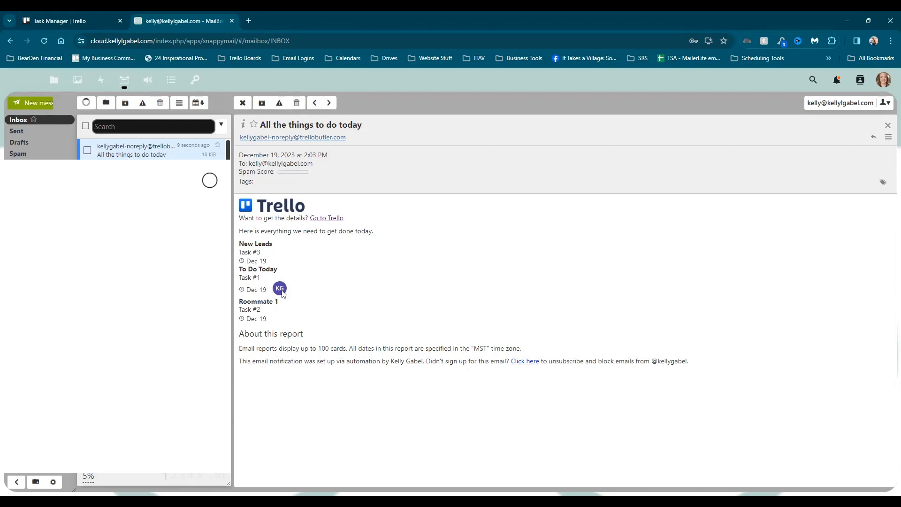
mouse_move(278, 299)
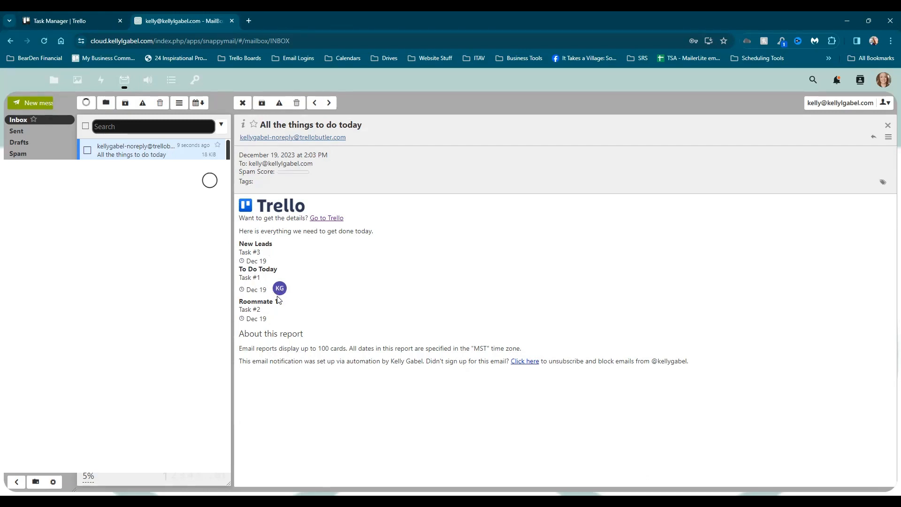